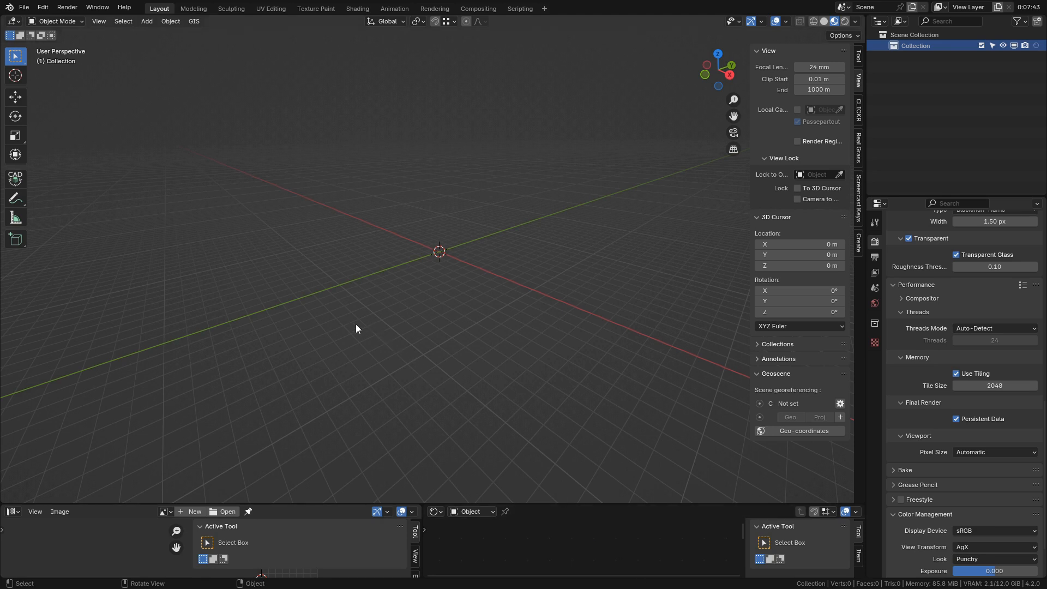
{"action": "mouse_move", "coordinate": [160, 135]}
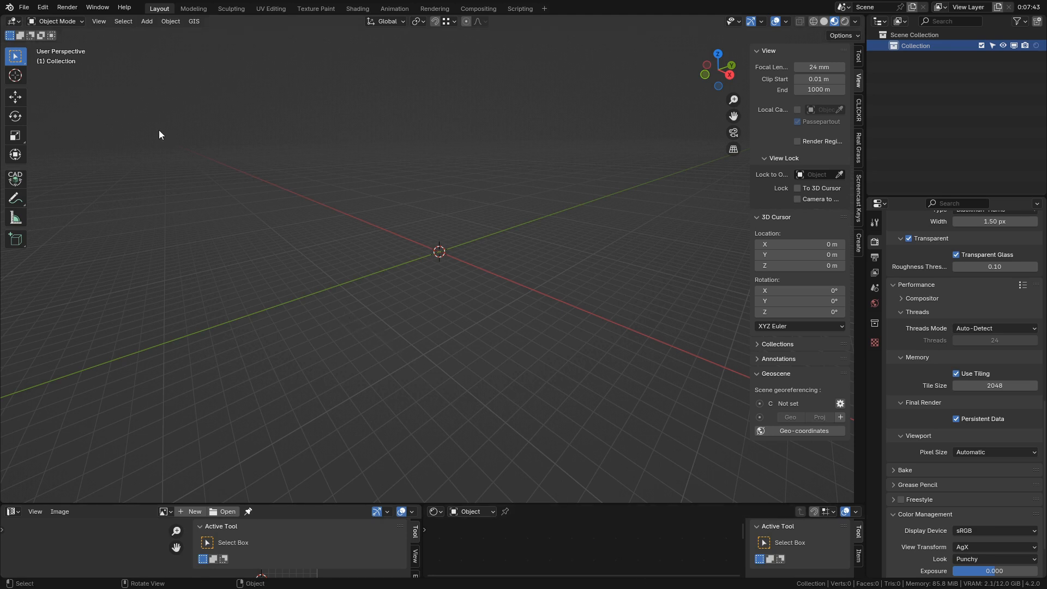
Install dimension_addon_by_der.py from disk in Preferences and filter the add-on list by 'dim'.
{"action": "left_click", "coordinate": [43, 8]}
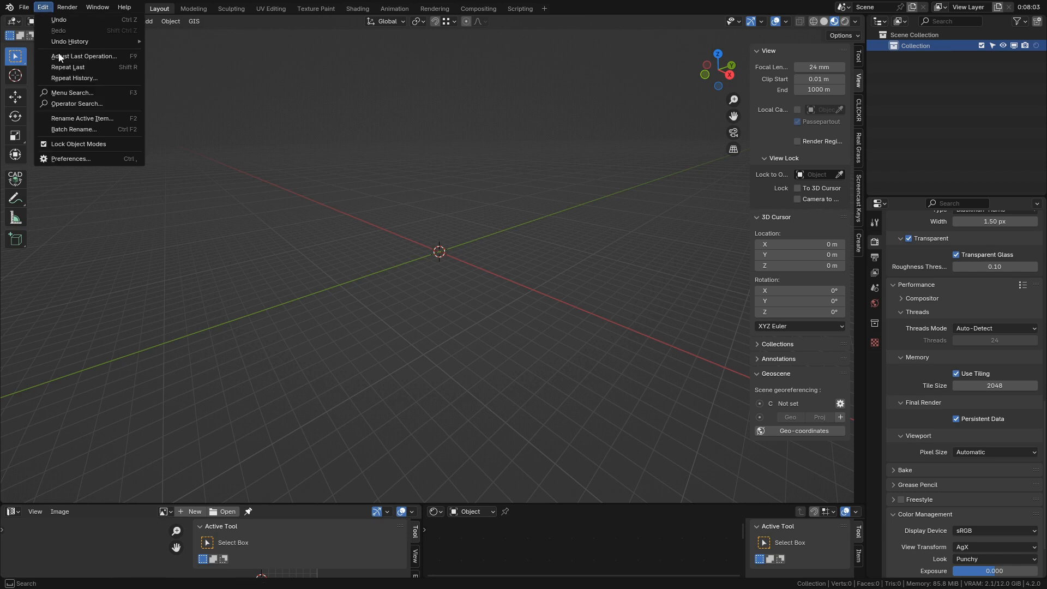
{"action": "left_click", "coordinate": [70, 158]}
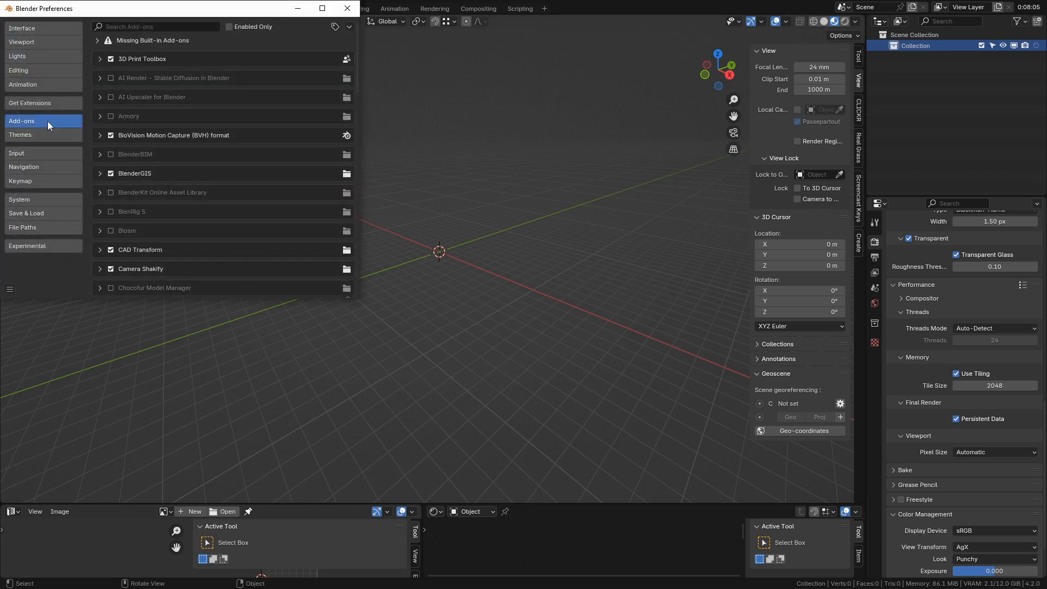
{"action": "left_click", "coordinate": [348, 26]}
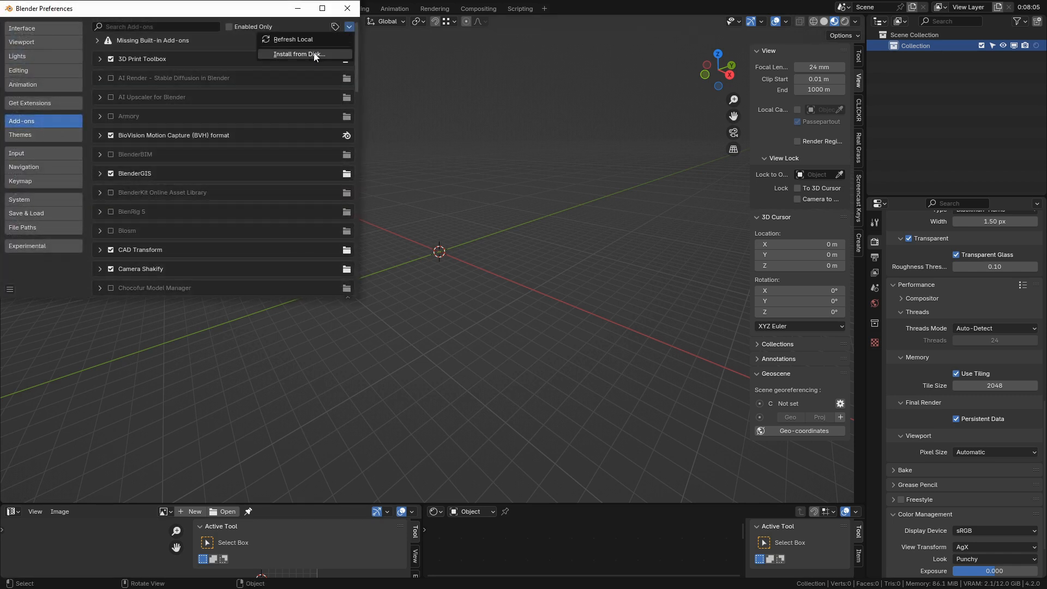
{"action": "left_click", "coordinate": [299, 55]}
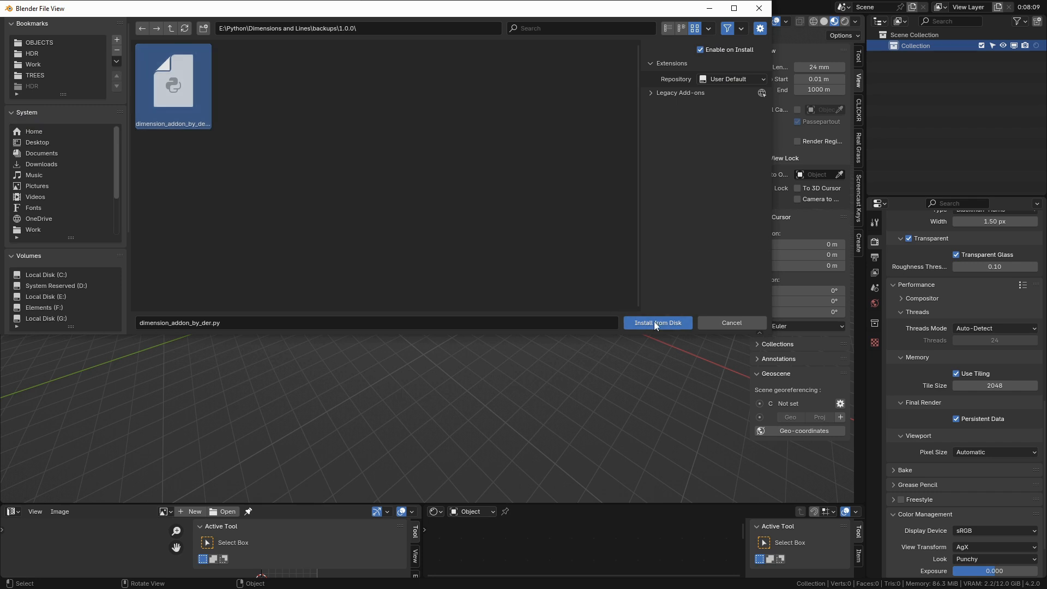
{"action": "left_click", "coordinate": [657, 323]}
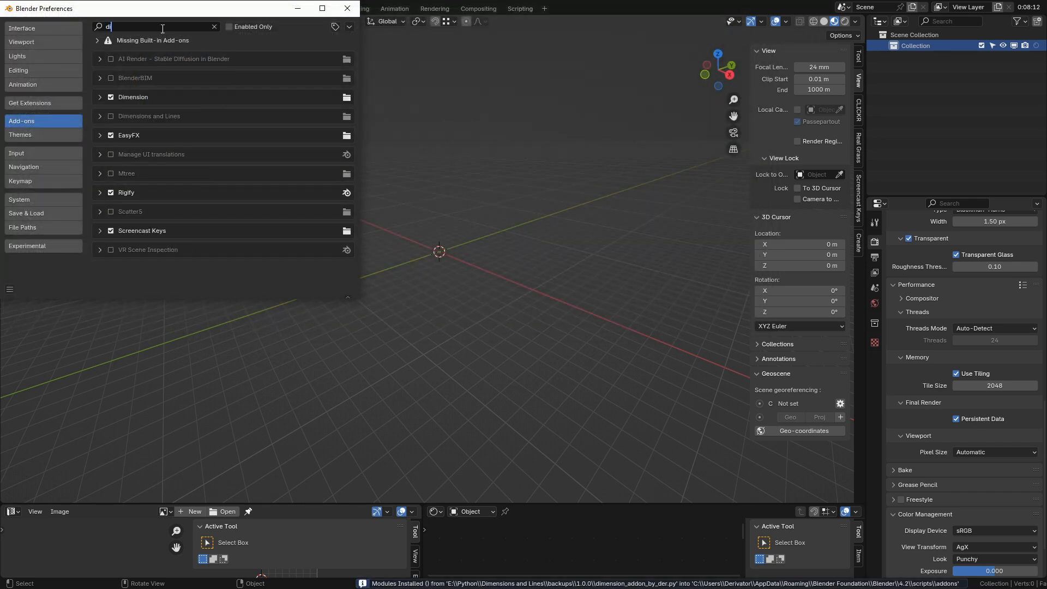
{"action": "type", "text": "im"}
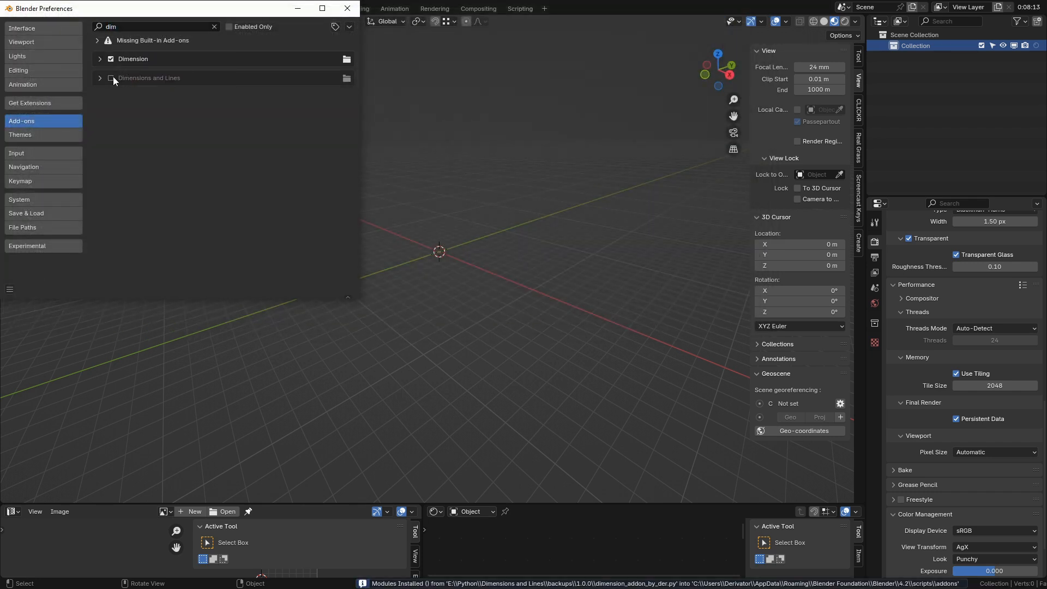
Enable the Dimensions and Lines add-on checkbox in the filtered list.
{"action": "left_click", "coordinate": [346, 8]}
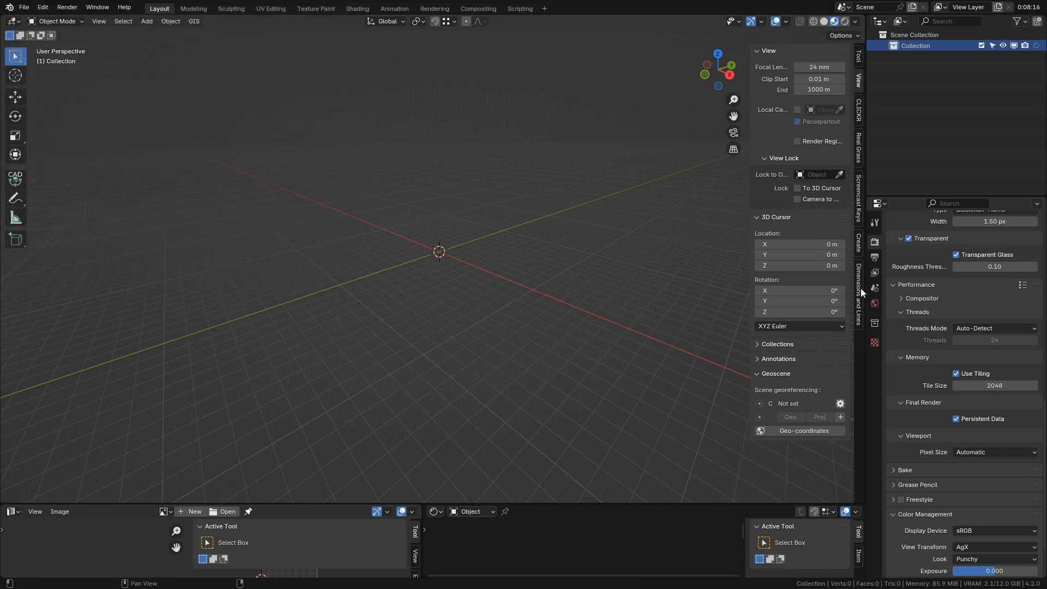
{"action": "mouse_move", "coordinate": [862, 294]}
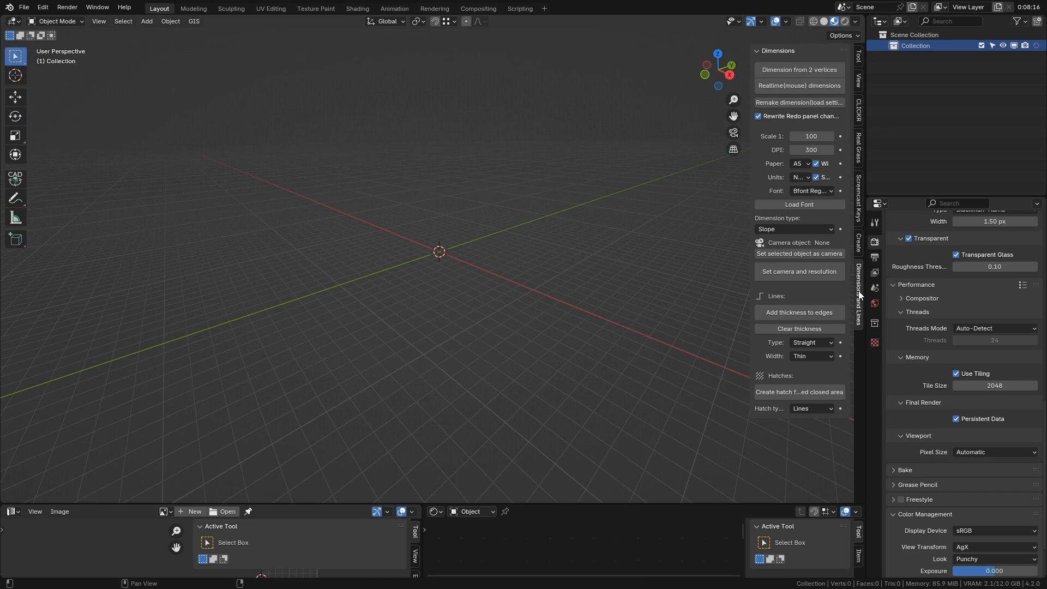
{"action": "mouse_move", "coordinate": [751, 287]}
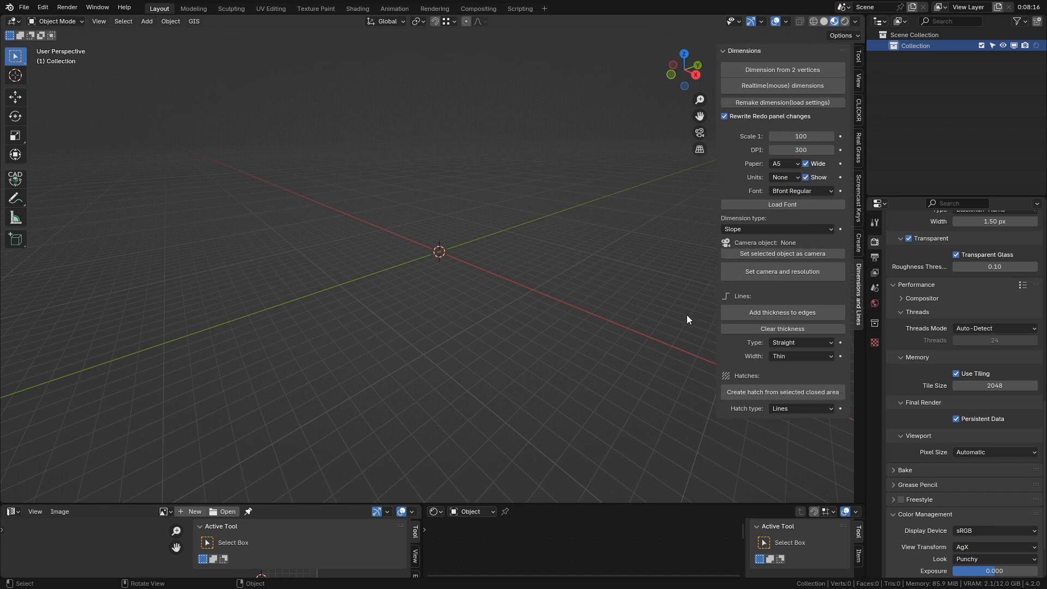
Add a cube, visit vertex editing, and delete the leftover test dimension text.
{"action": "left_click", "coordinate": [145, 21]}
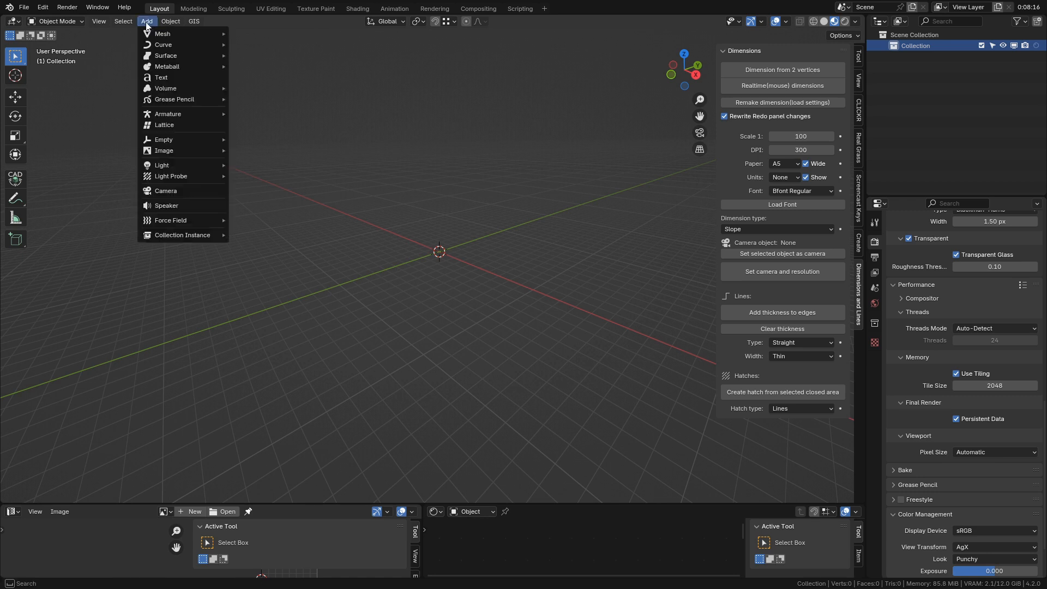
{"action": "left_click", "coordinate": [161, 33]}
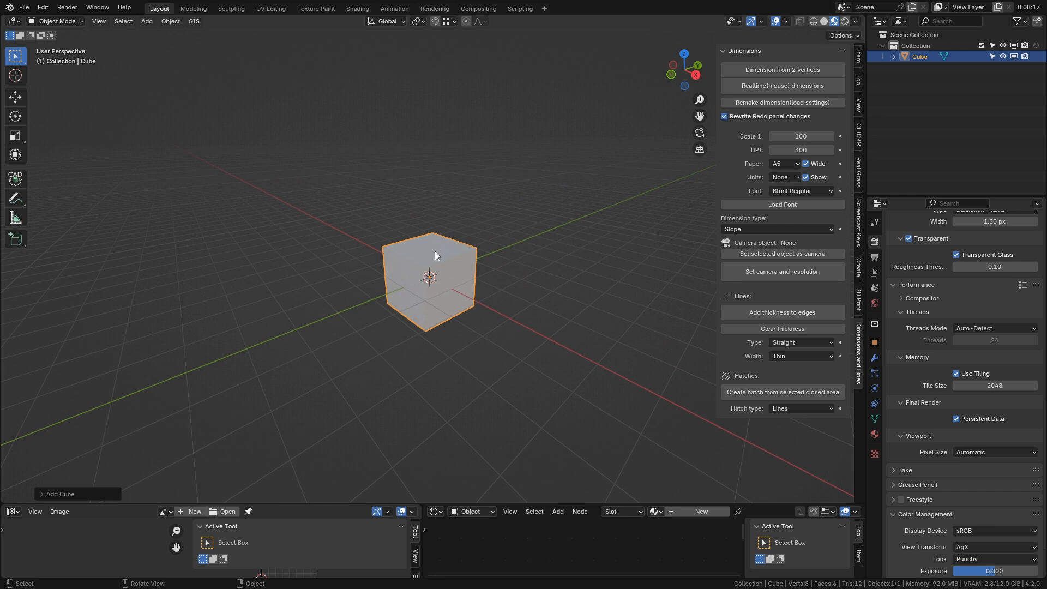
{"action": "key", "text": "Tab"}
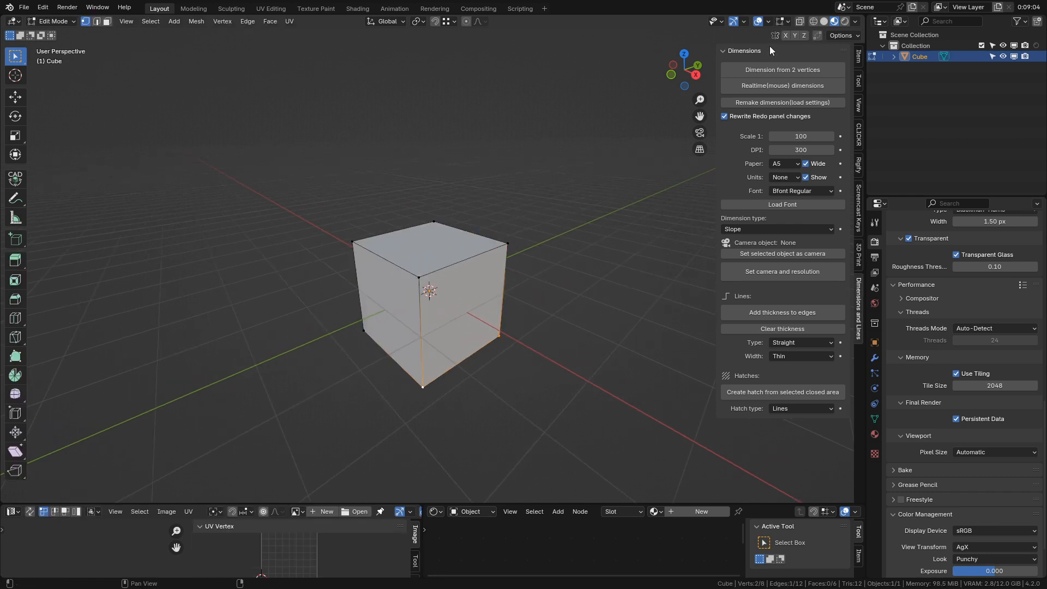
{"action": "left_click", "coordinate": [782, 70]}
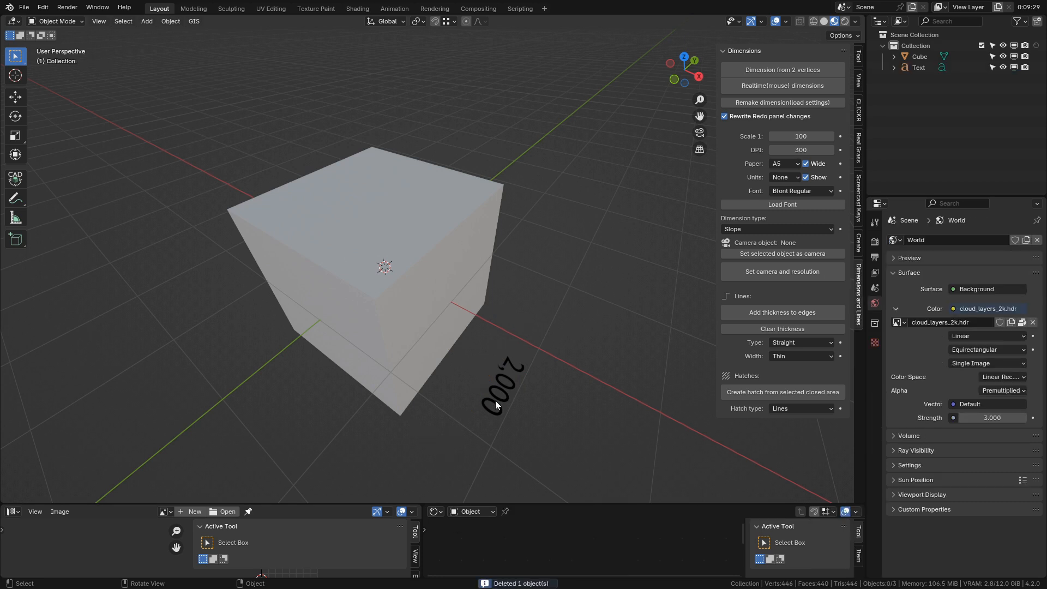
{"action": "key", "text": "Tab"}
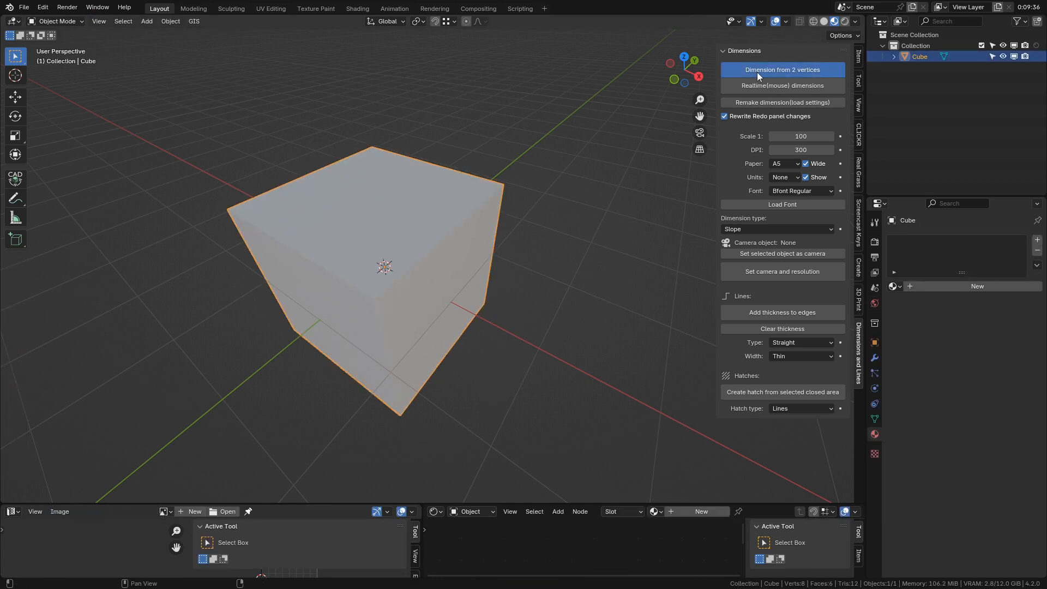
Create a 2.000 dimension from two cube vertices and tune its offset and line width.
{"action": "left_click", "coordinate": [782, 70]}
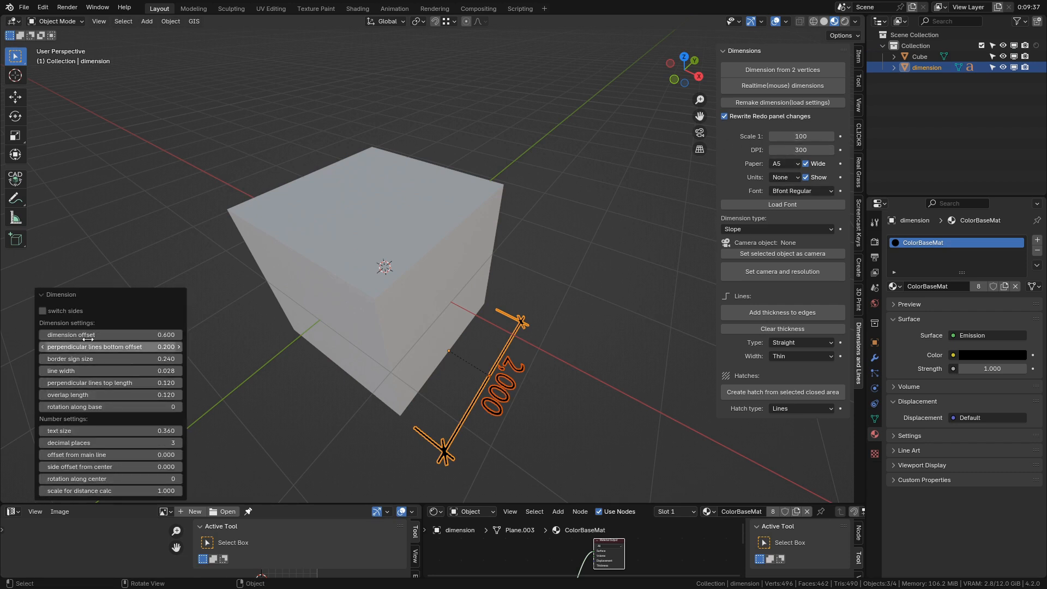
{"action": "left_click_drag", "start_coordinate": [80, 334], "coordinate": [100, 335]}
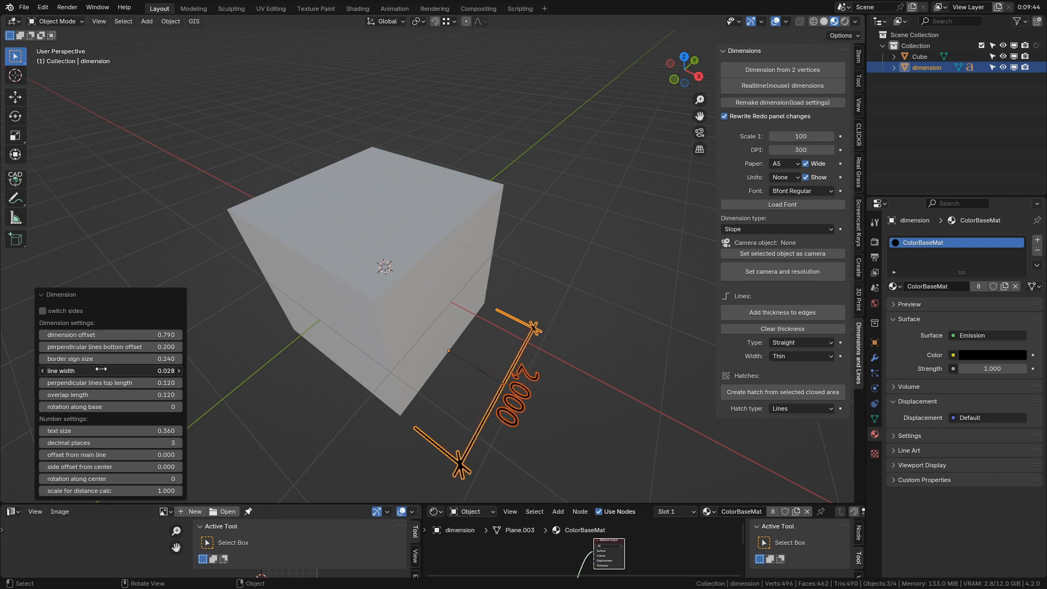
{"action": "left_click_drag", "start_coordinate": [94, 371], "coordinate": [116, 371]}
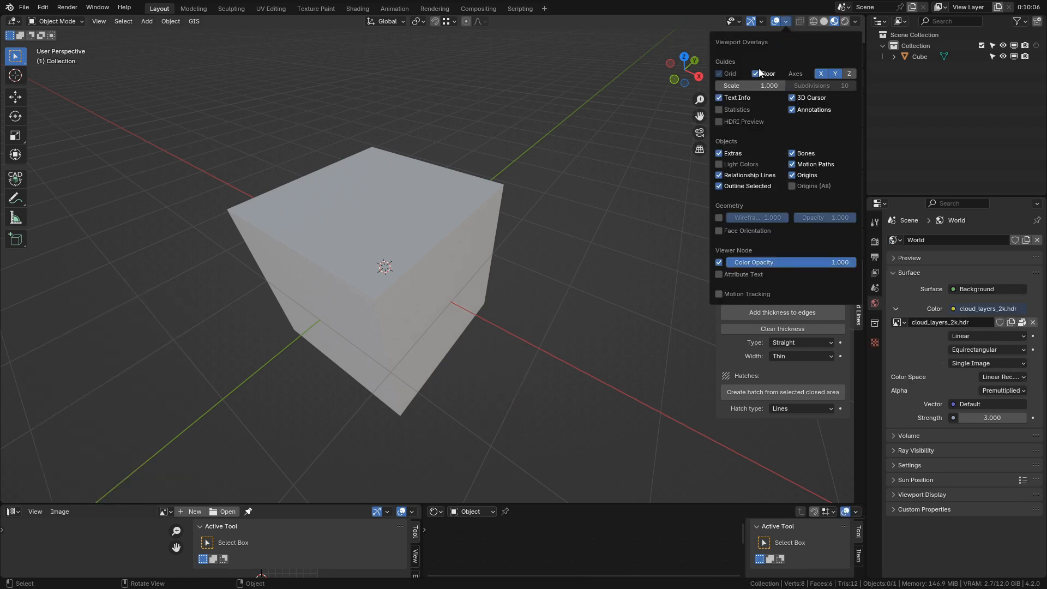
Hide the grid floor and start a realtime dimension snapping to the cube's bottom corner.
{"action": "left_click", "coordinate": [820, 74]}
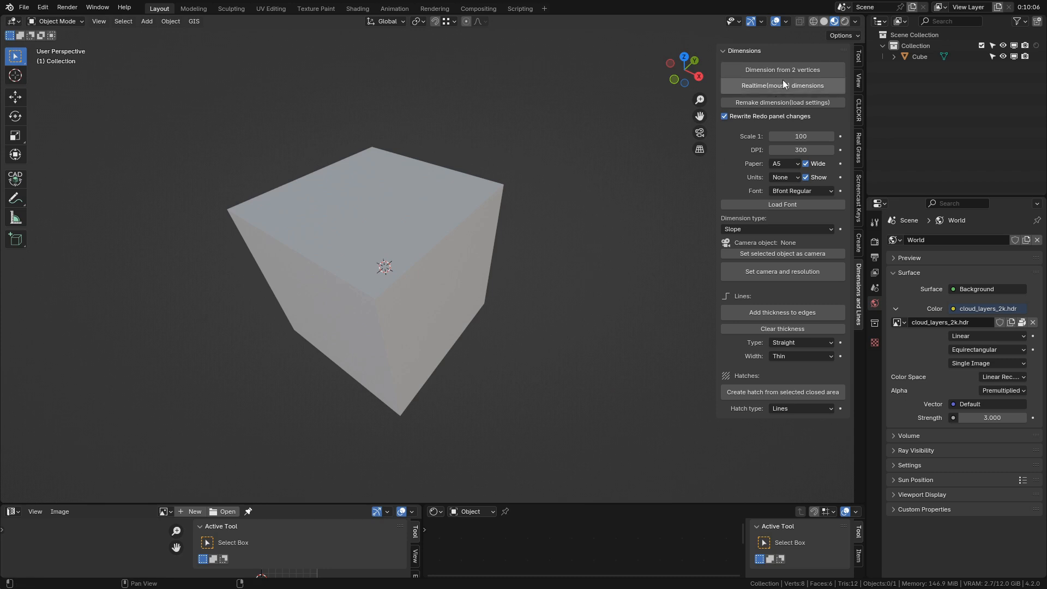
{"action": "left_click", "coordinate": [782, 70]}
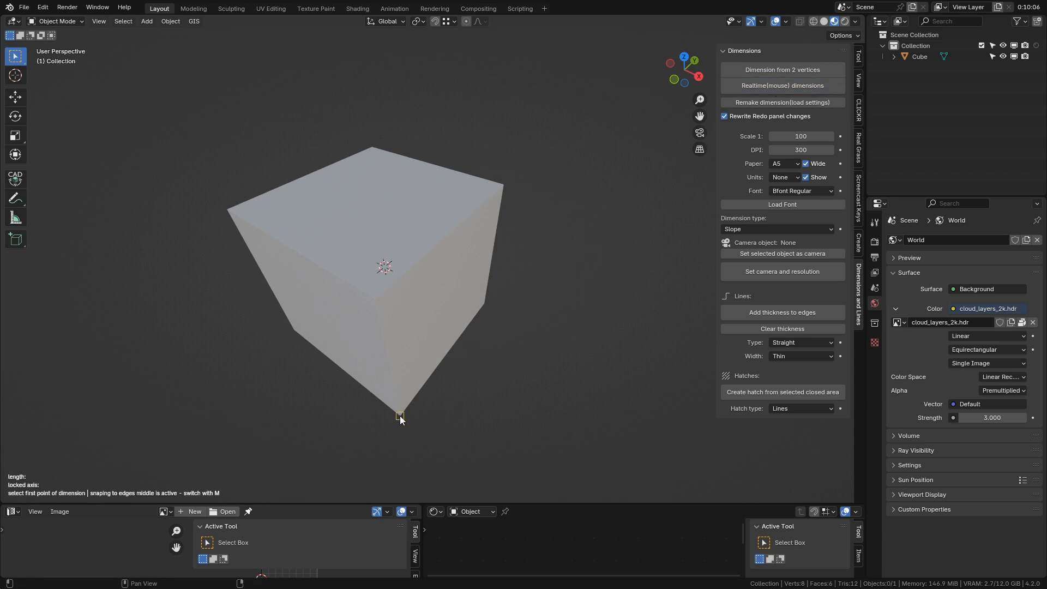
{"action": "mouse_move", "coordinate": [447, 353]}
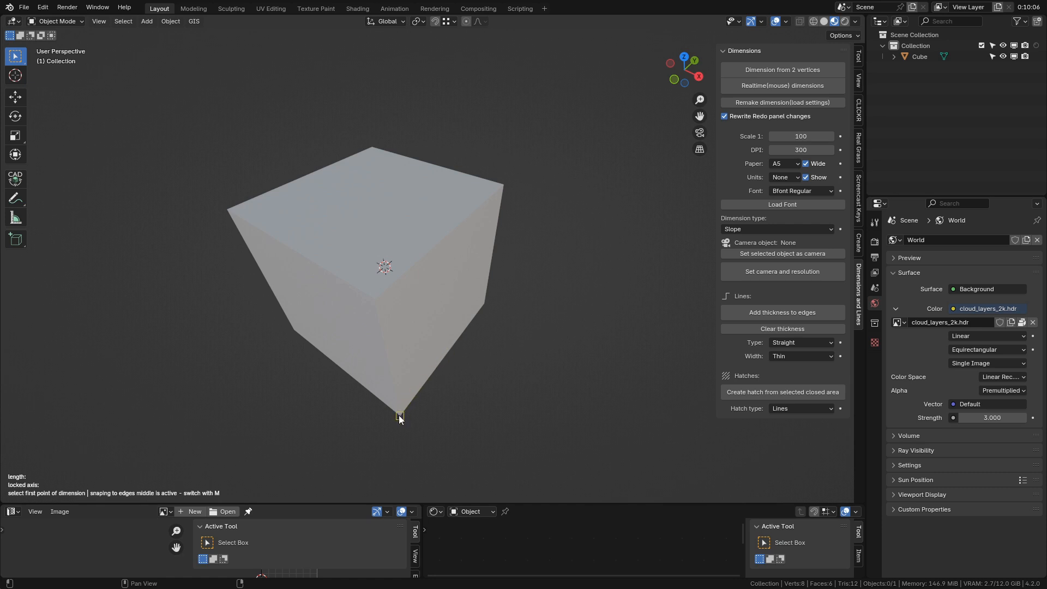
{"action": "mouse_move", "coordinate": [230, 497]}
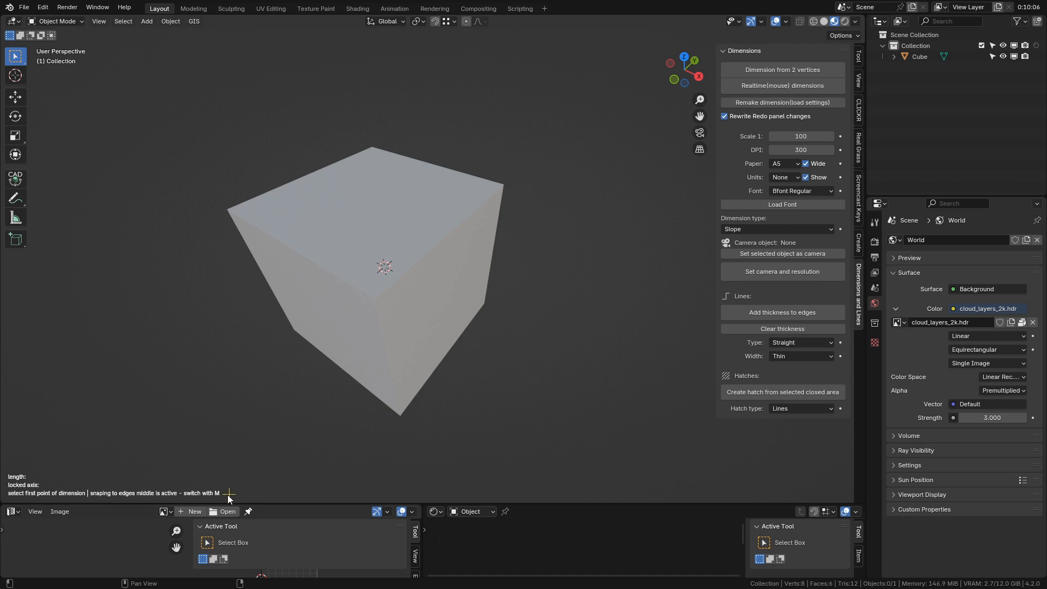
{"action": "key", "text": "m"}
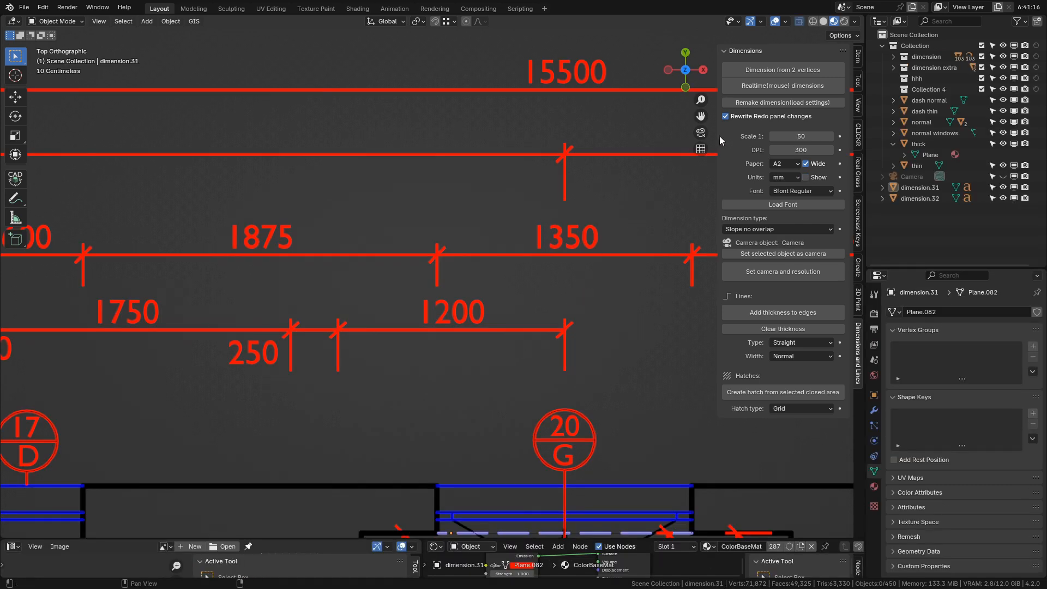
{"action": "mouse_move", "coordinate": [628, 245]}
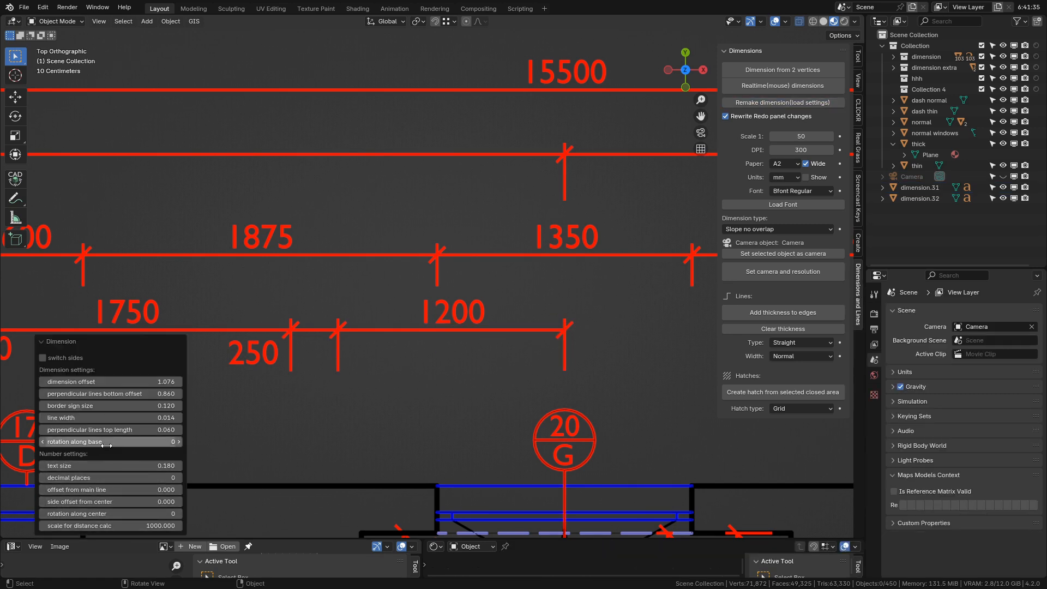
Thicken the 1200 dimension's lines and move it further out from the wall.
{"action": "left_click_drag", "start_coordinate": [80, 418], "coordinate": [123, 418]}
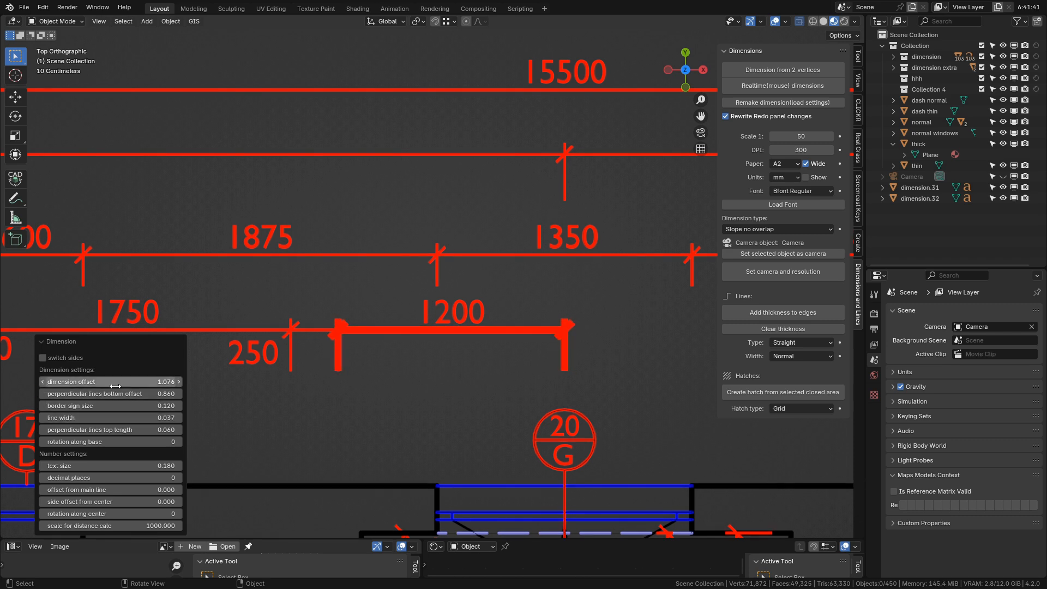
{"action": "left_click_drag", "start_coordinate": [111, 382], "coordinate": [123, 382]}
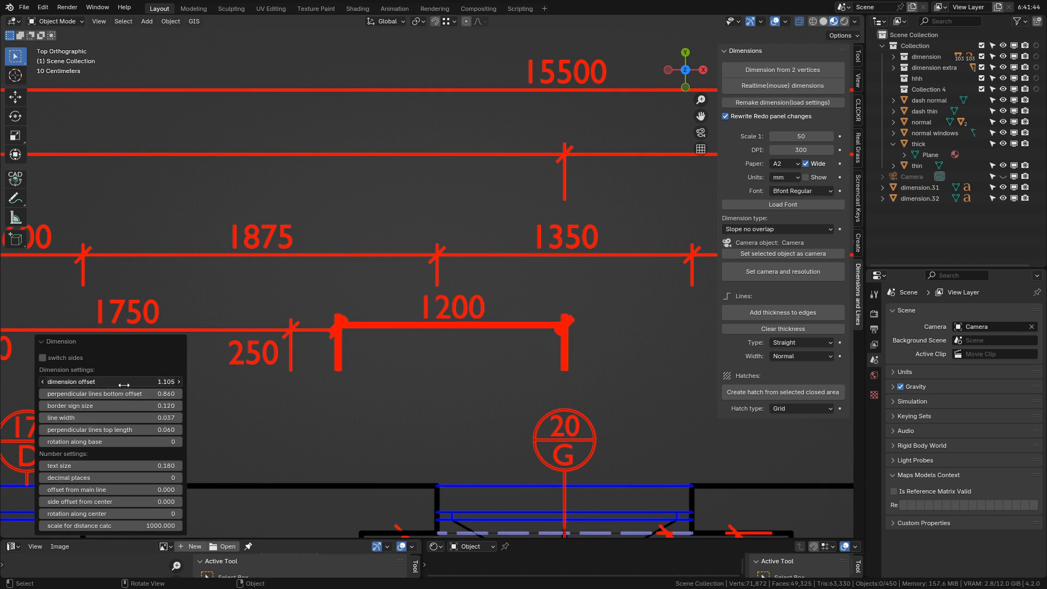
{"action": "left_click_drag", "start_coordinate": [106, 382], "coordinate": [126, 382]}
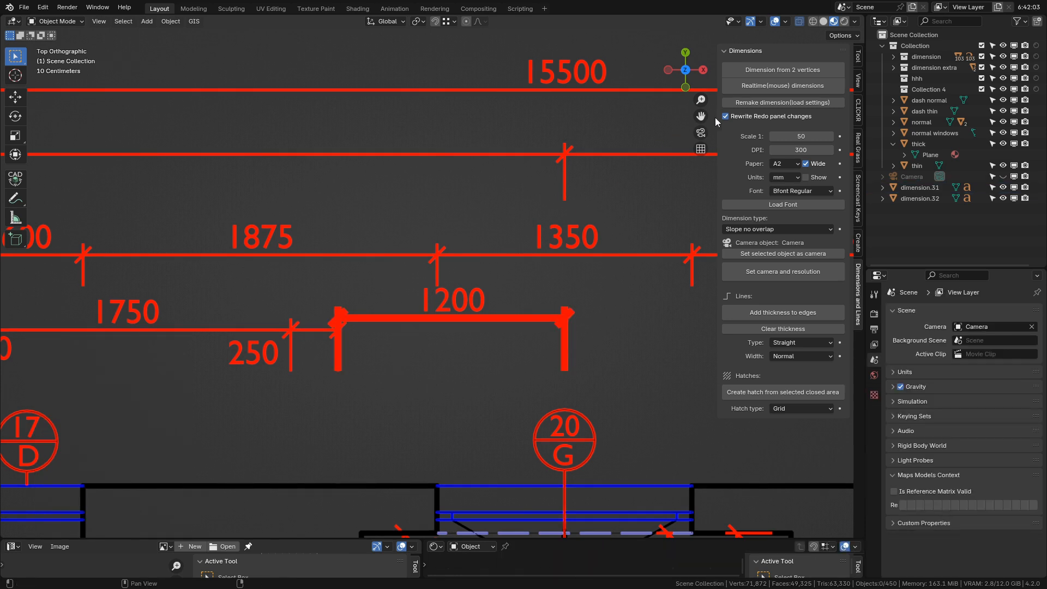
{"action": "mouse_move", "coordinate": [727, 121]}
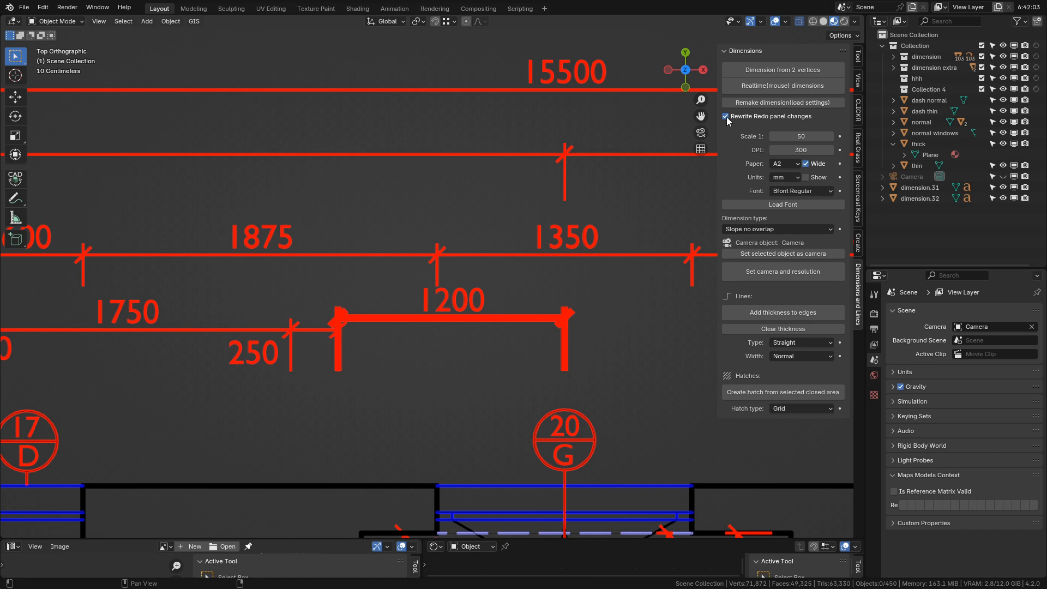
Toggle Rewrite Redo panel changes off and back on.
{"action": "left_click", "coordinate": [725, 117]}
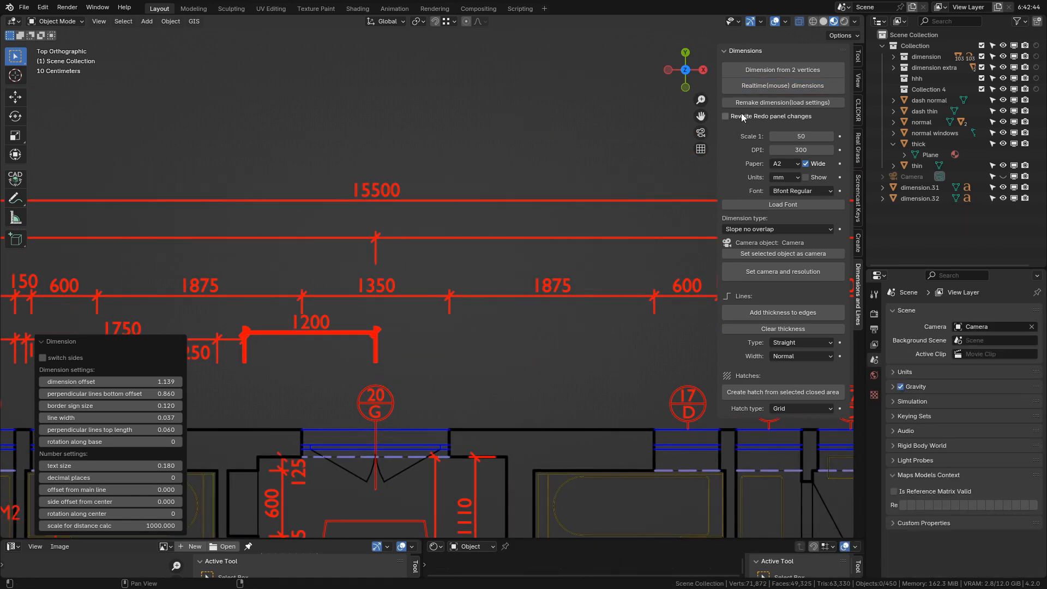
{"action": "left_click", "coordinate": [726, 115]}
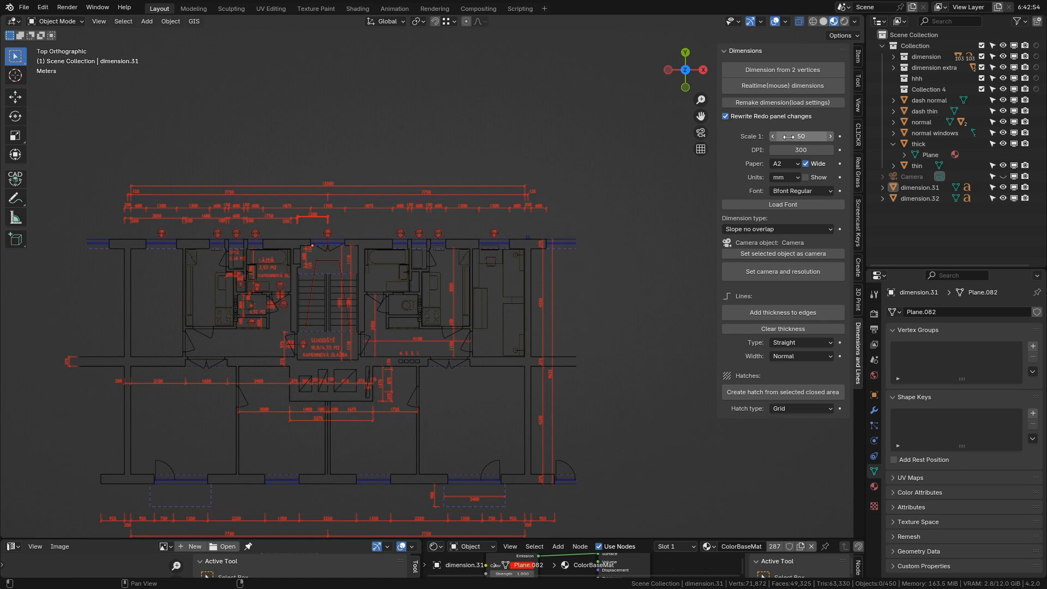
{"action": "mouse_move", "coordinate": [802, 136]}
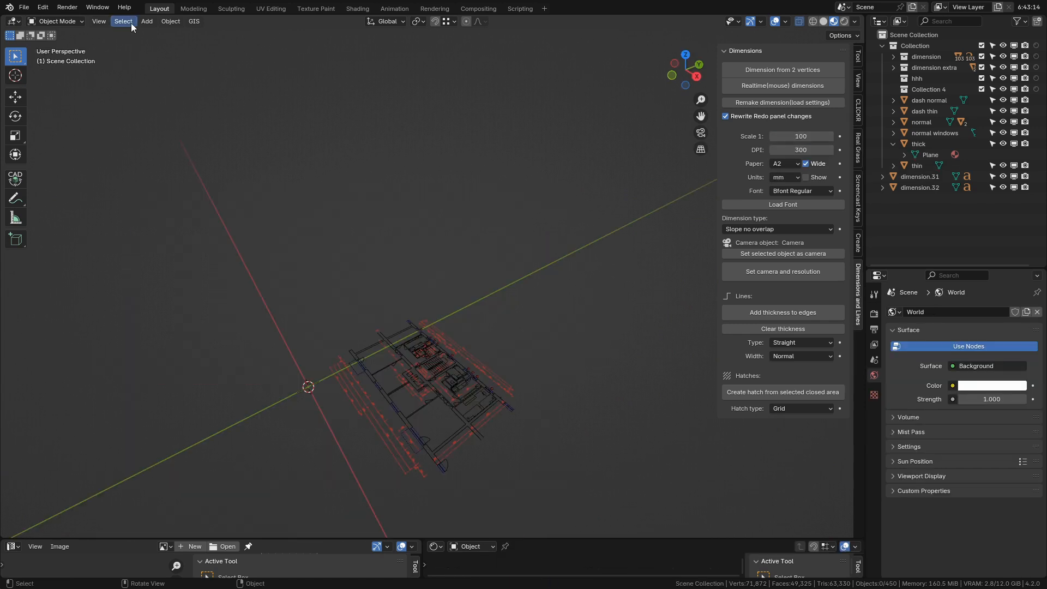
View the plan through the camera and fit its framing to A2 paper at 1:50.
{"action": "left_click", "coordinate": [145, 21]}
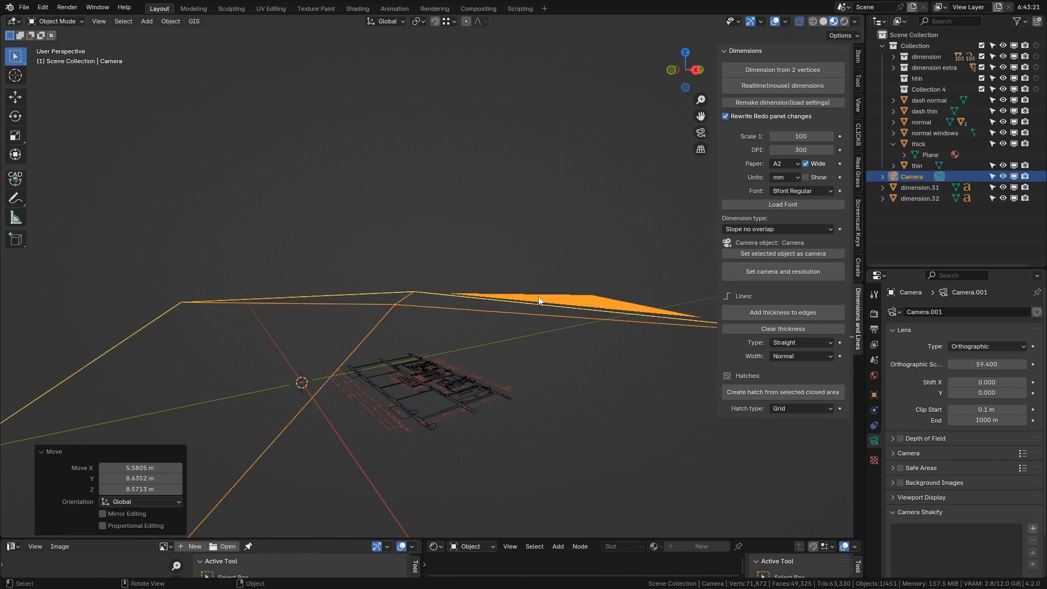
{"action": "left_click_drag", "start_coordinate": [540, 301], "coordinate": [500, 346]}
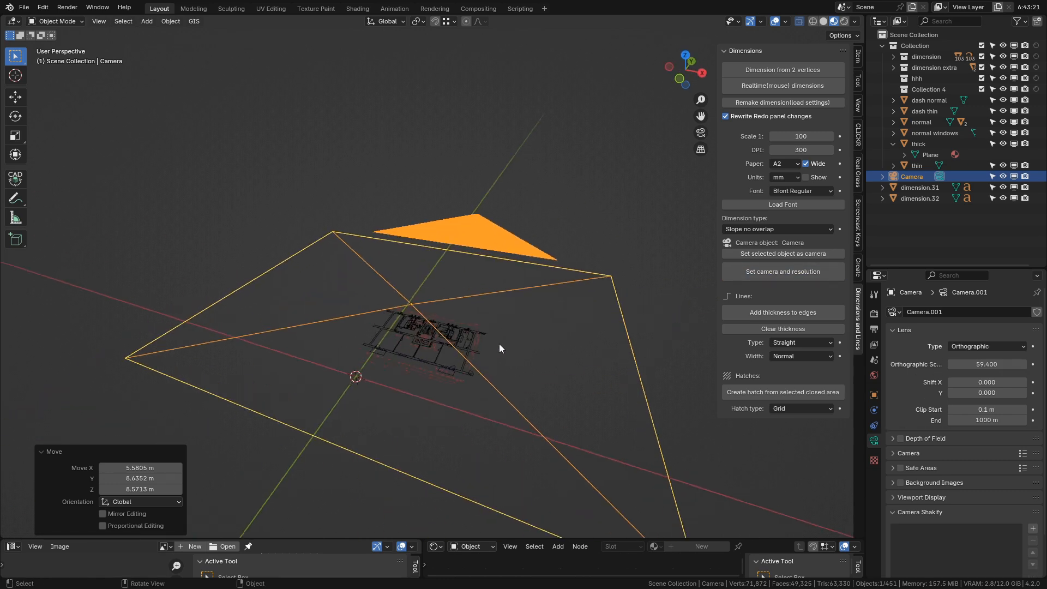
{"action": "key", "text": "KP_0"}
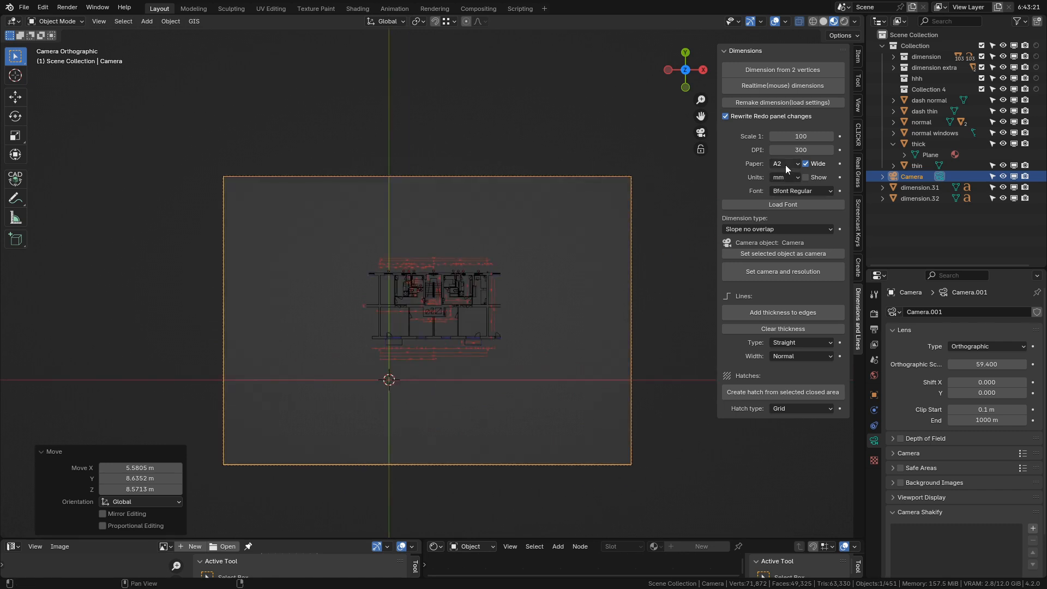
{"action": "left_click", "coordinate": [787, 163]}
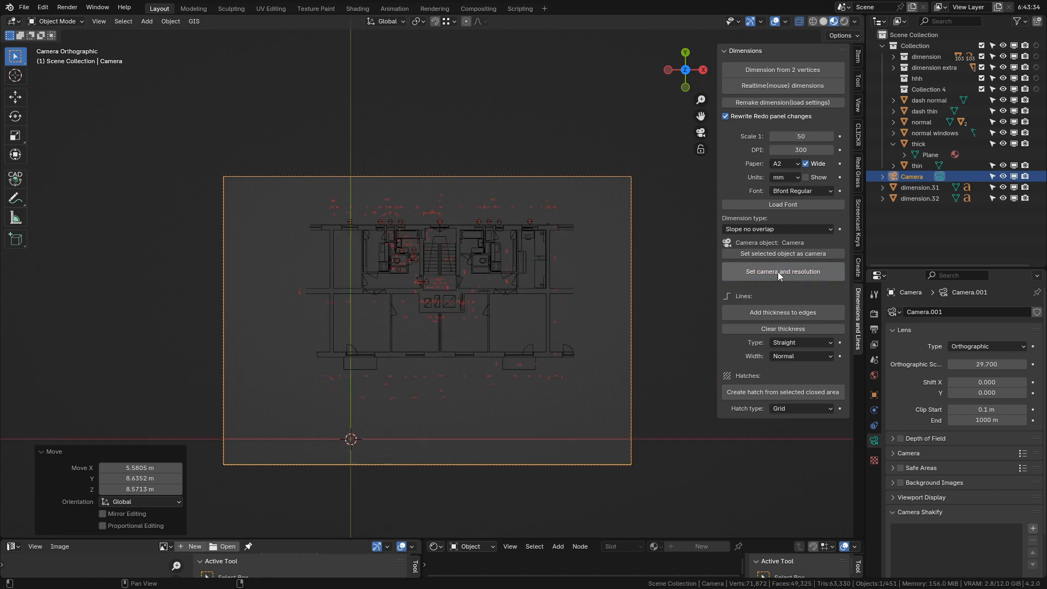
Switch paper to A4 and update camera and resolution to 3507 × 2480 px.
{"action": "left_click", "coordinate": [784, 164]}
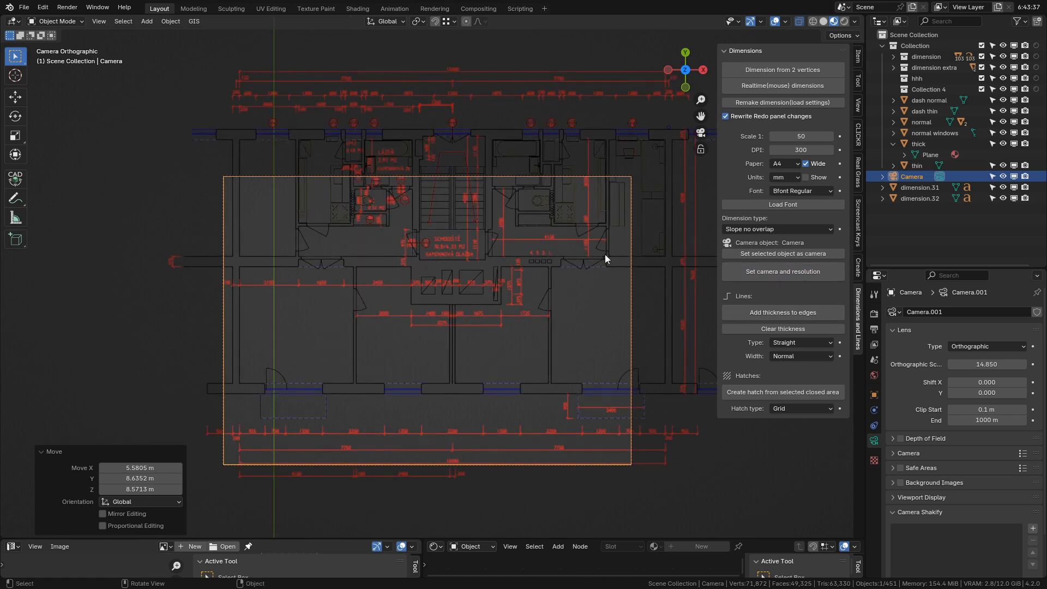
{"action": "left_click", "coordinate": [801, 137]}
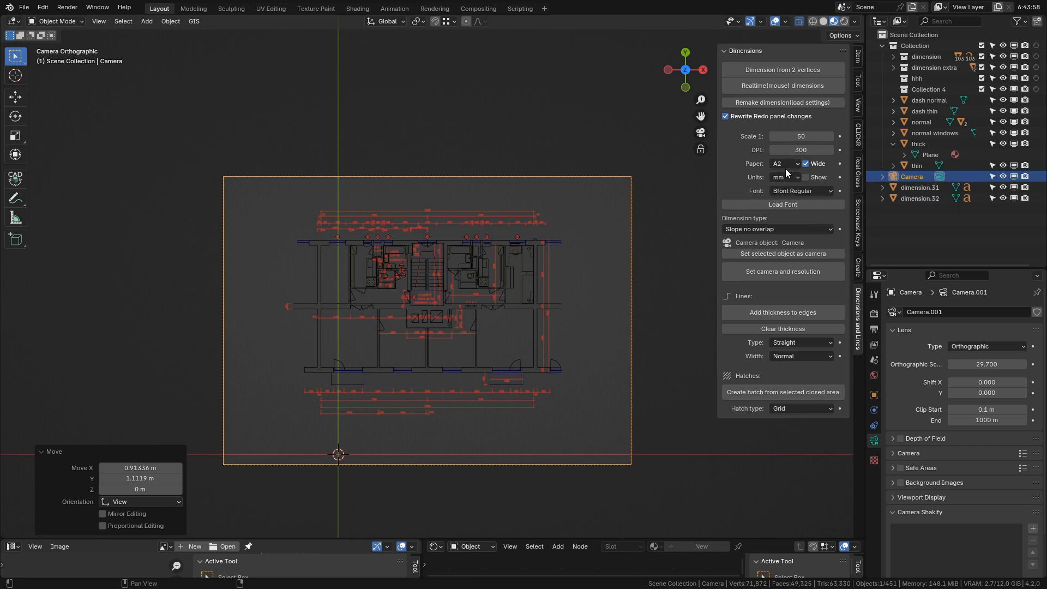
{"action": "left_click", "coordinate": [784, 164]}
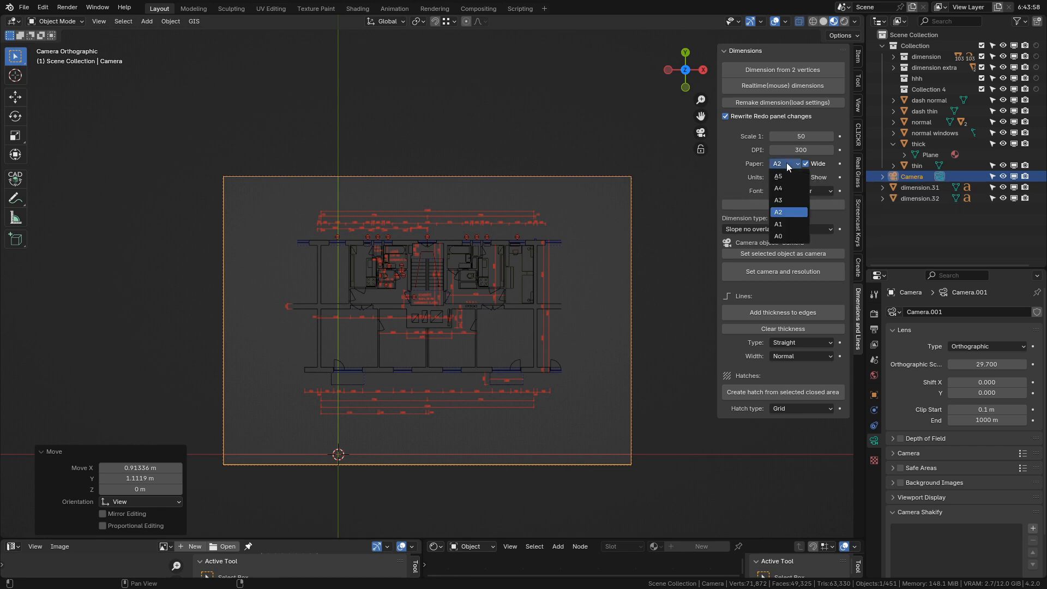
{"action": "left_click", "coordinate": [777, 188]}
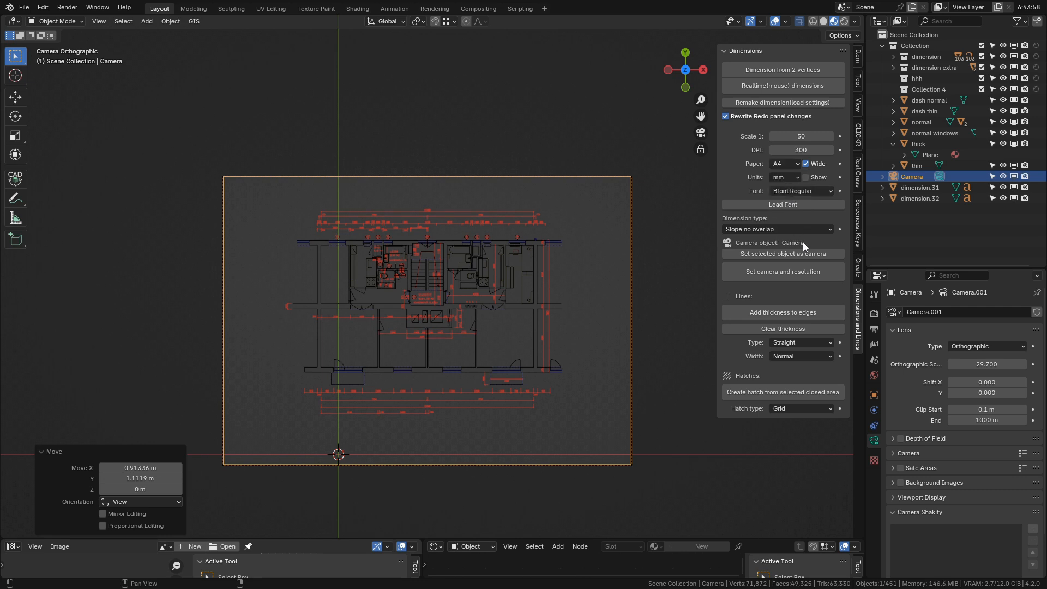
{"action": "left_click", "coordinate": [873, 329]}
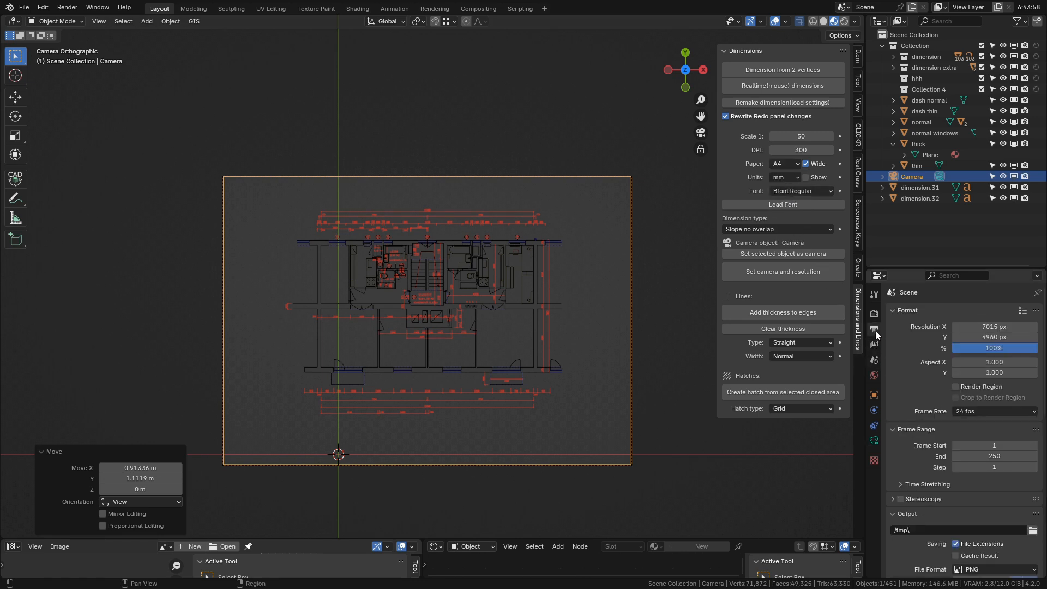
{"action": "left_click", "coordinate": [782, 272]}
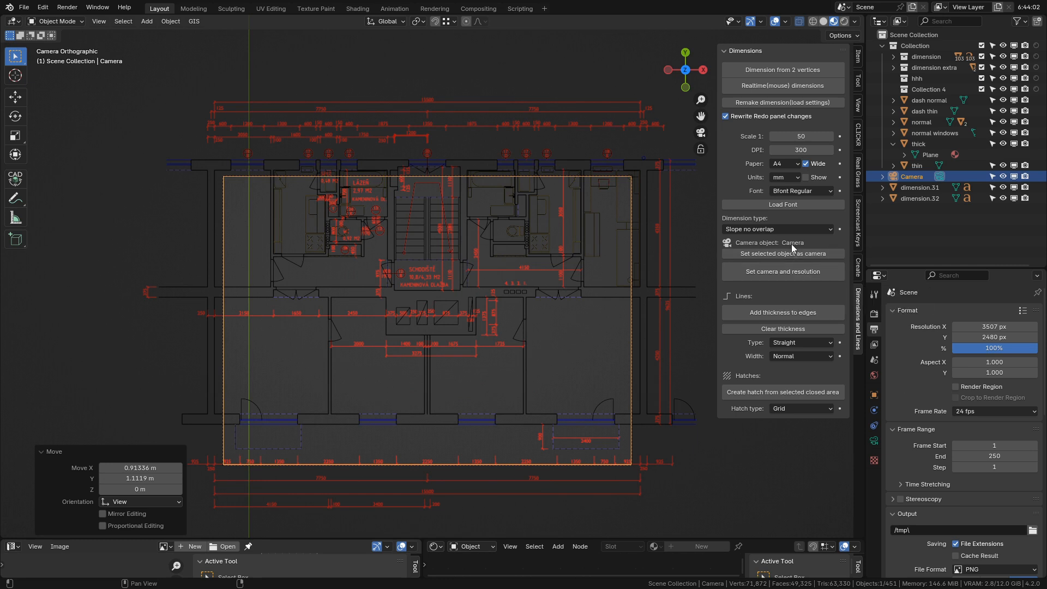
Flip paper between A2 and A4, then set the DPI value to 600.
{"action": "left_click", "coordinate": [784, 163]}
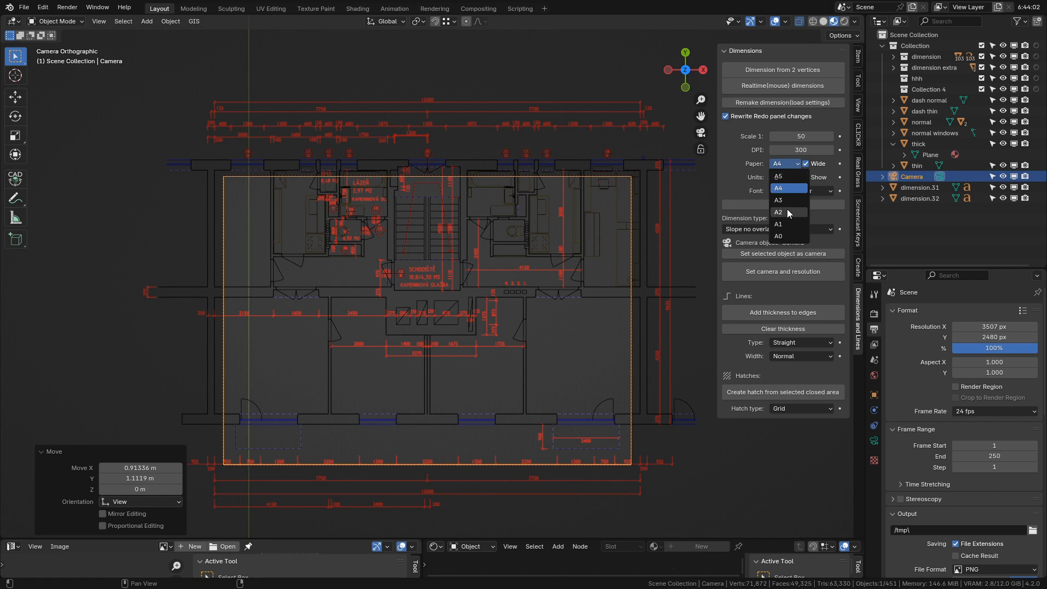
{"action": "left_click", "coordinate": [778, 211]}
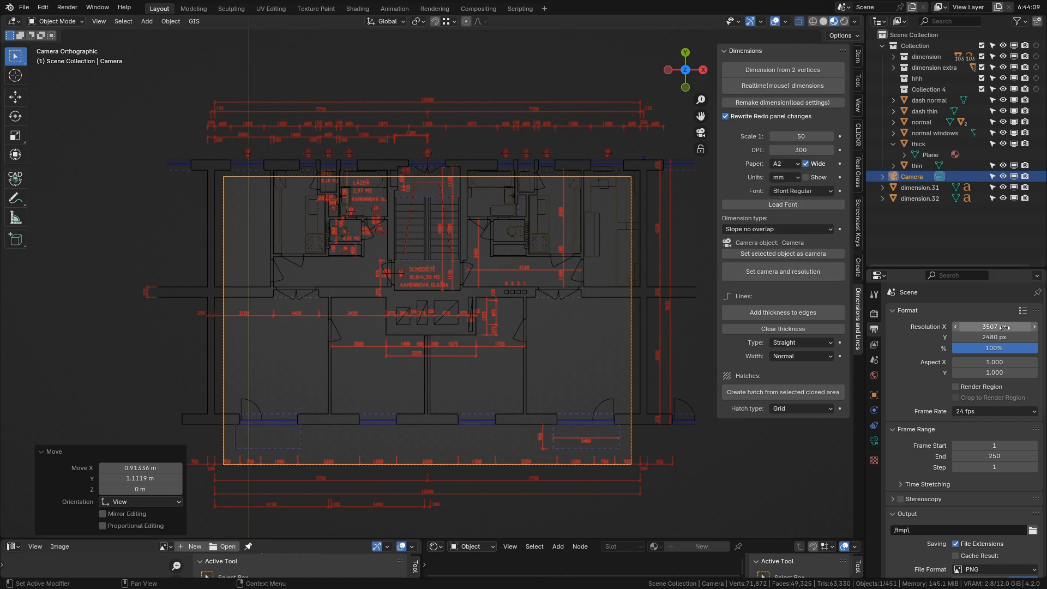
{"action": "left_click", "coordinate": [784, 164]}
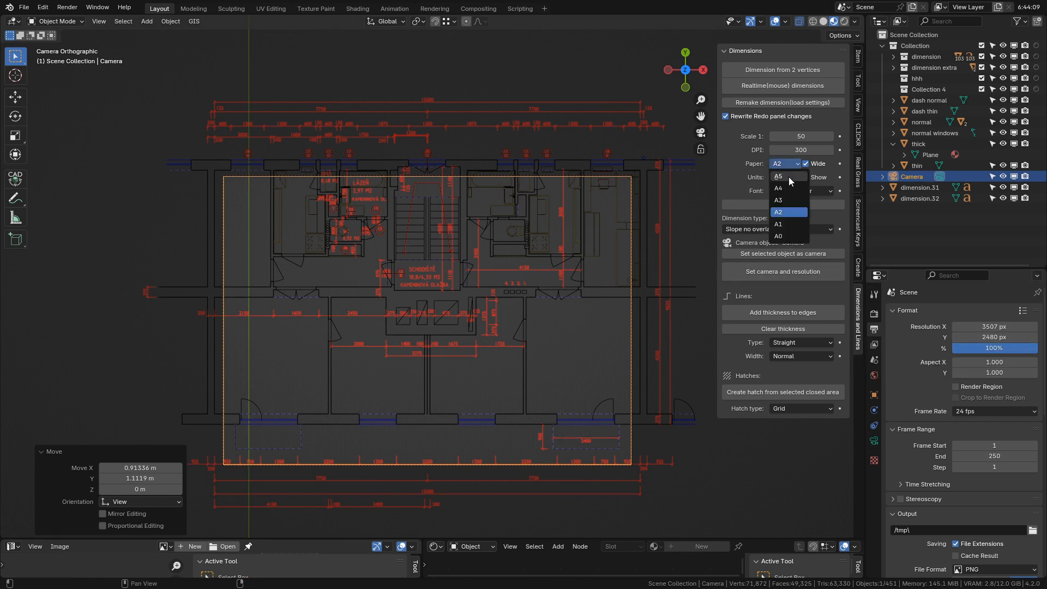
{"action": "left_click", "coordinate": [778, 188]}
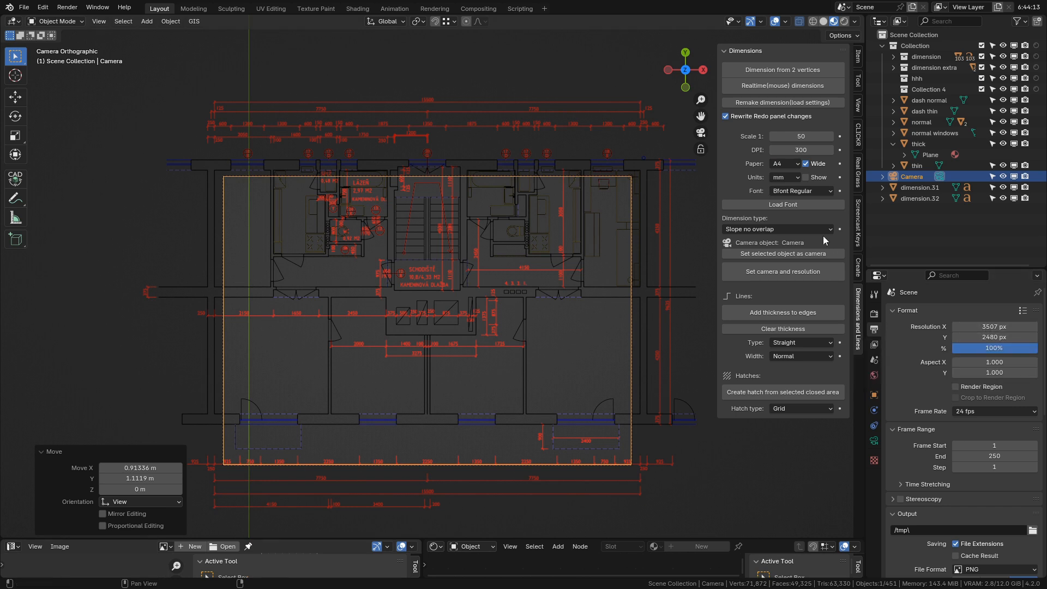
{"action": "left_click", "coordinate": [801, 149]}
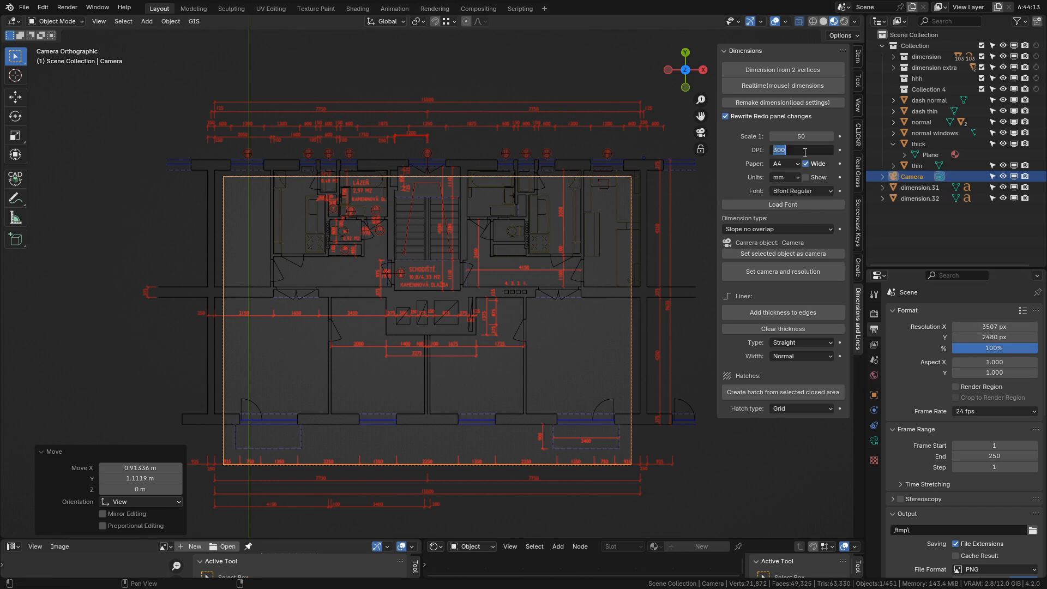
{"action": "type", "text": "600"}
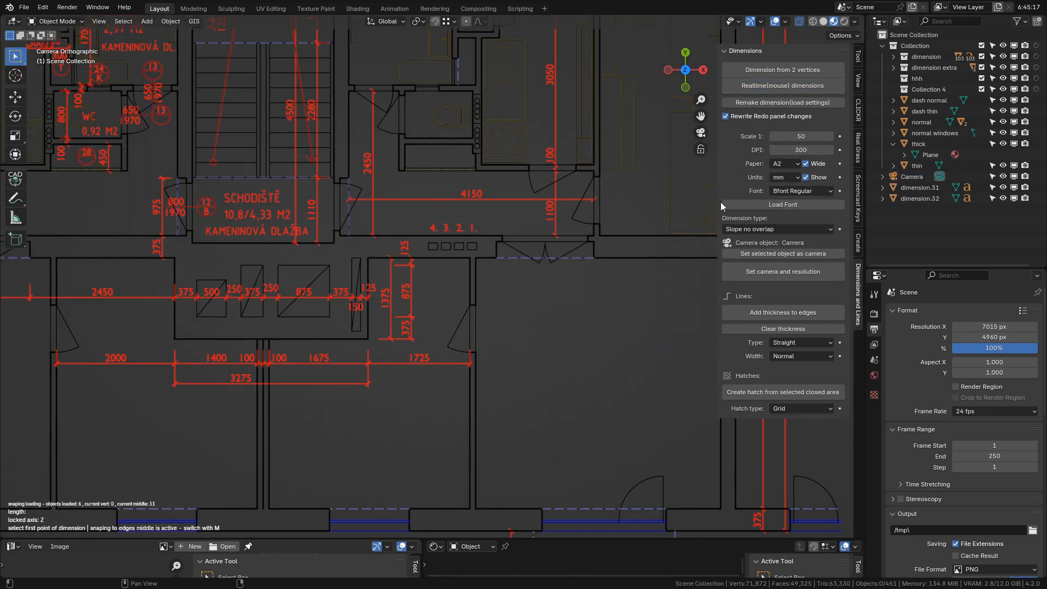
Place a 1681 mm test dimension in the room, keeping millimetres as the unit.
{"action": "left_click", "coordinate": [570, 319]}
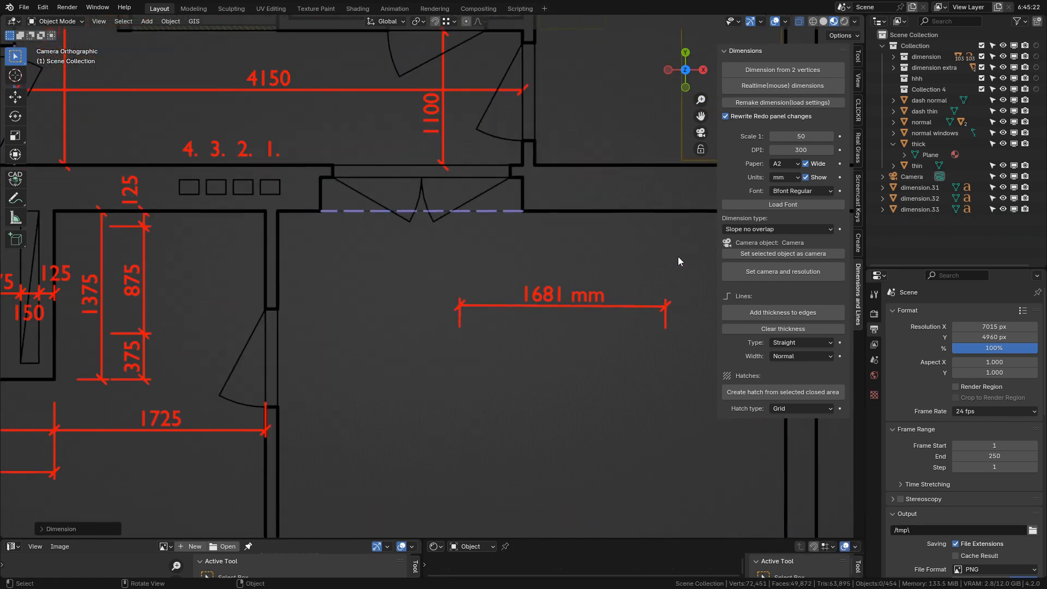
{"action": "left_click", "coordinate": [785, 177]}
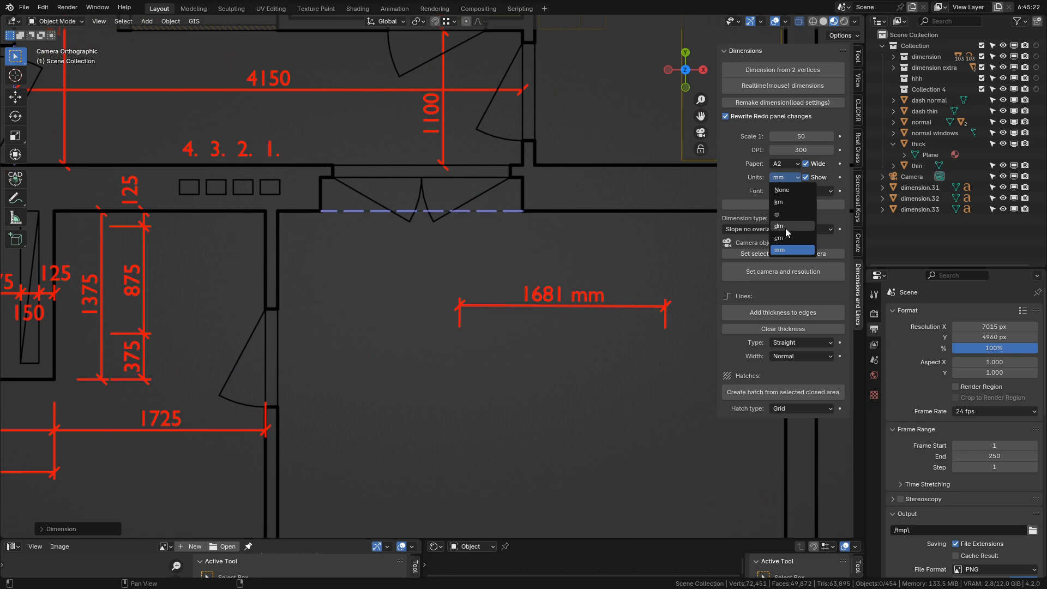
{"action": "left_click", "coordinate": [778, 237]}
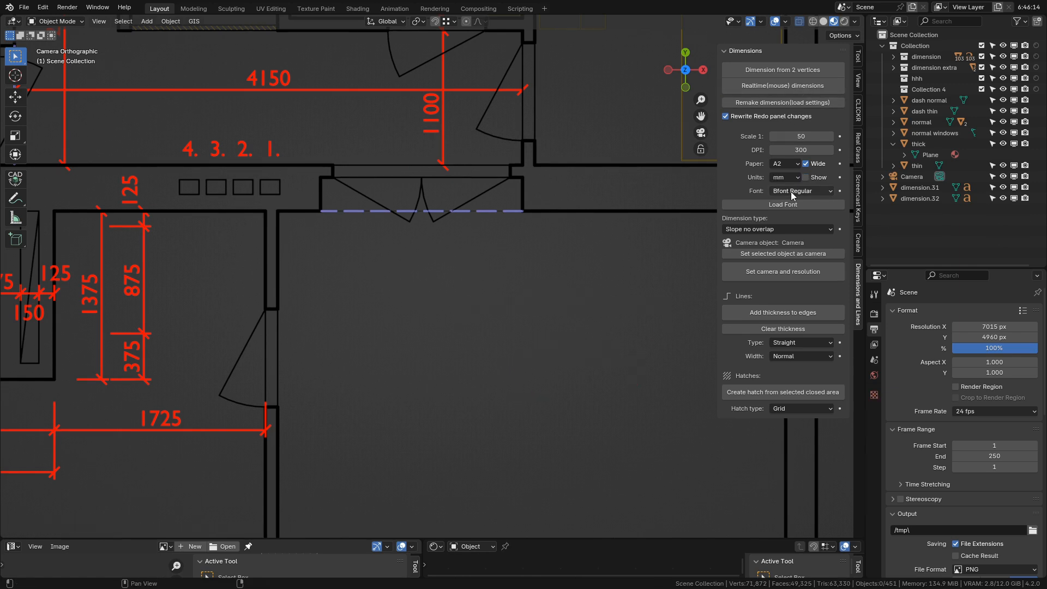
Switch dimension text font to ISOCPEUR and pick the Arrow in dimension type.
{"action": "left_click", "coordinate": [800, 190]}
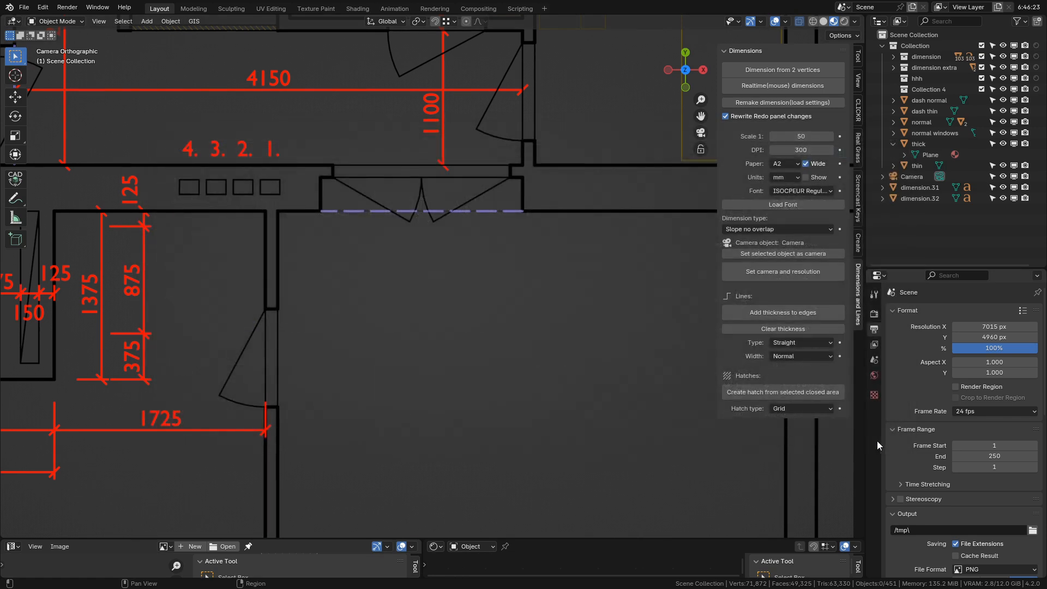
{"action": "mouse_move", "coordinate": [795, 231]}
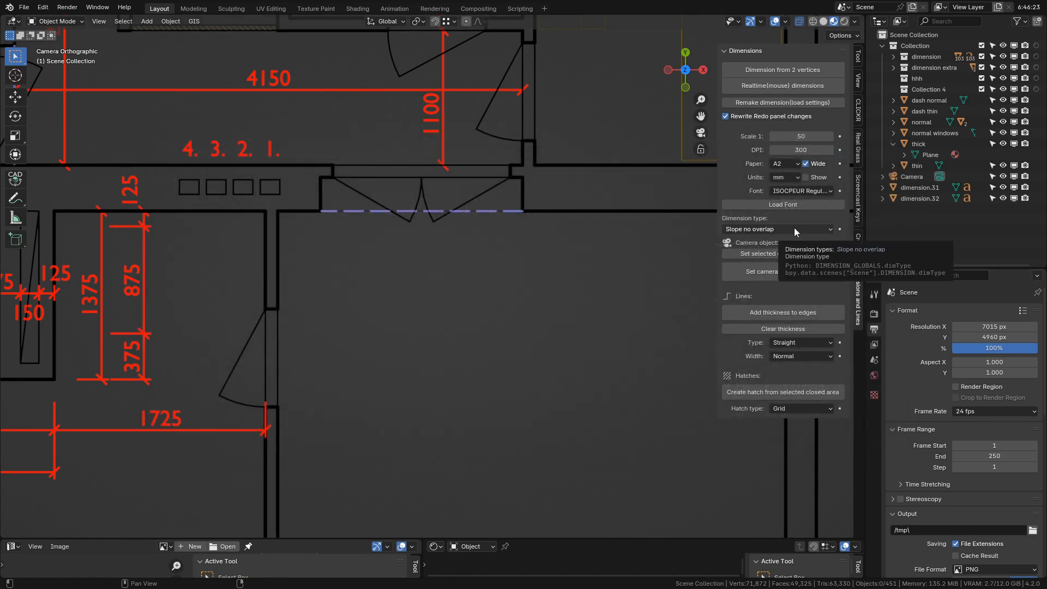
{"action": "left_click", "coordinate": [776, 229]}
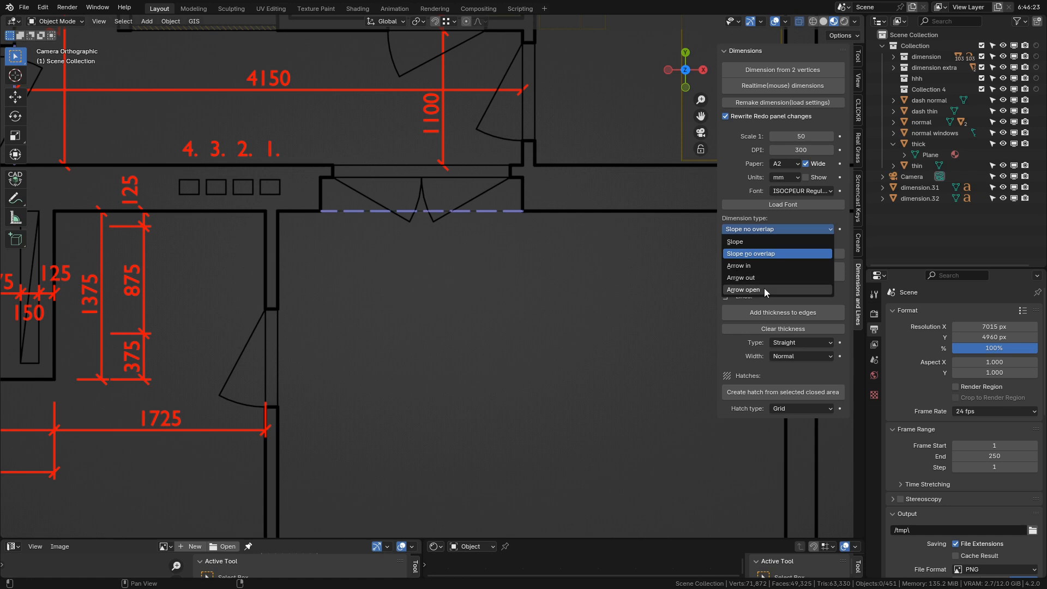
{"action": "left_click", "coordinate": [743, 289]}
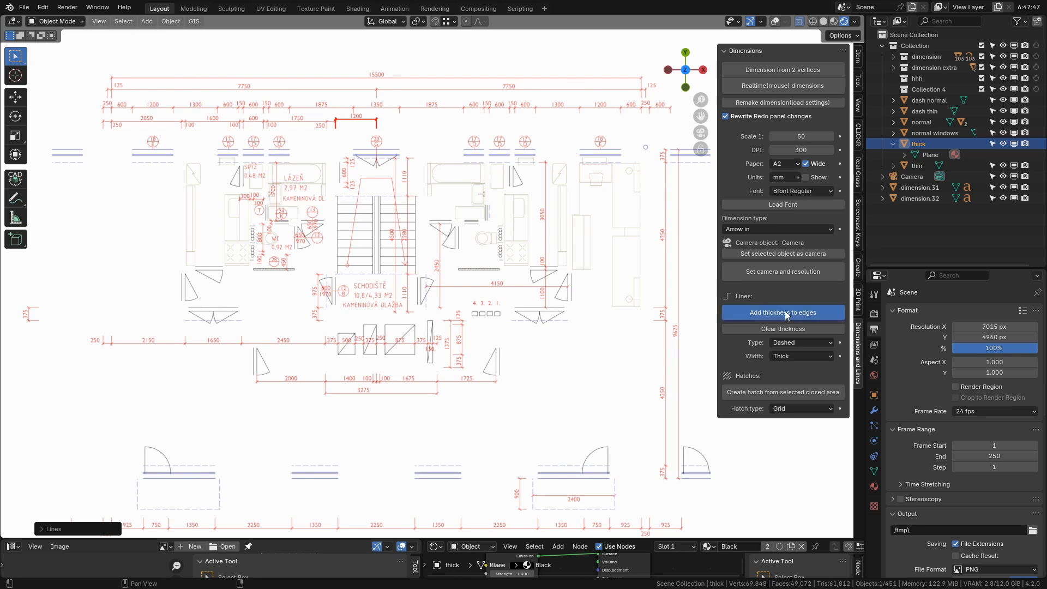
Add line thickness to the wall edges, cycling Dotted and Dash-dotted before settling on Straight.
{"action": "left_click", "coordinate": [783, 313]}
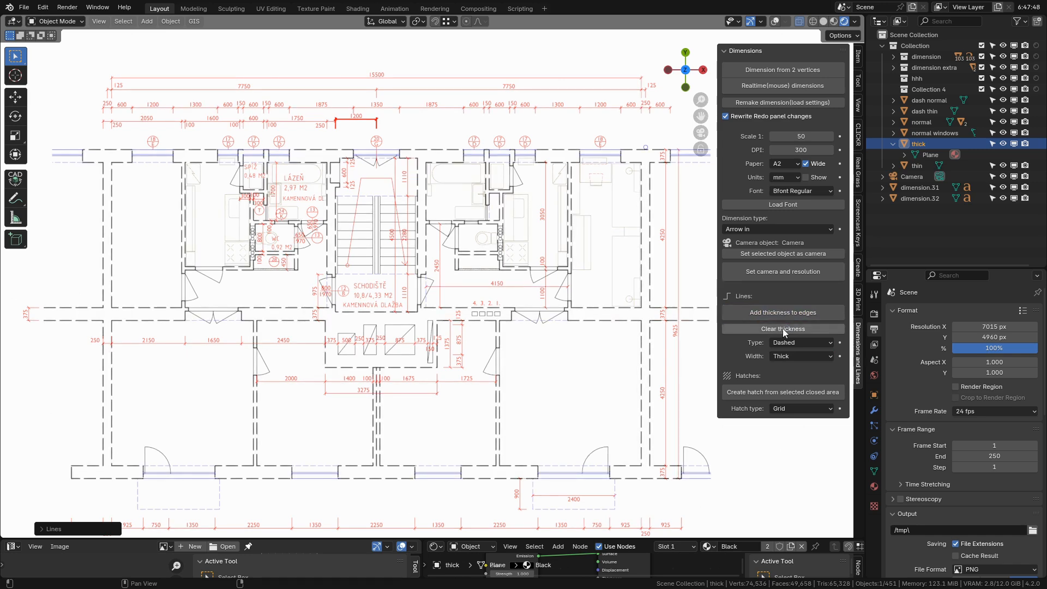
{"action": "left_click", "coordinate": [782, 313]}
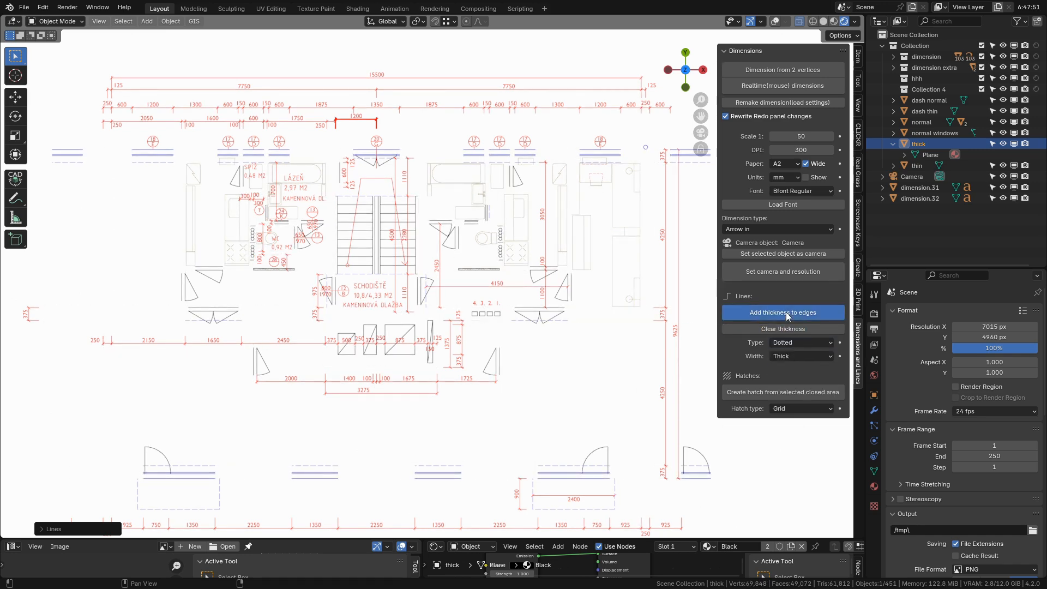
{"action": "left_click", "coordinate": [783, 313]}
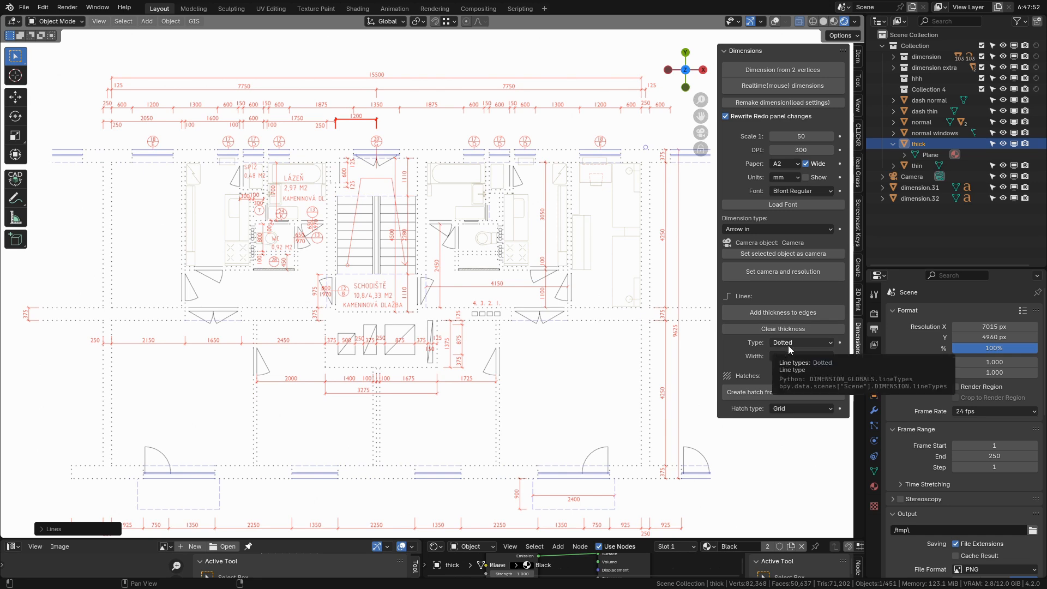
{"action": "left_click", "coordinate": [800, 341]}
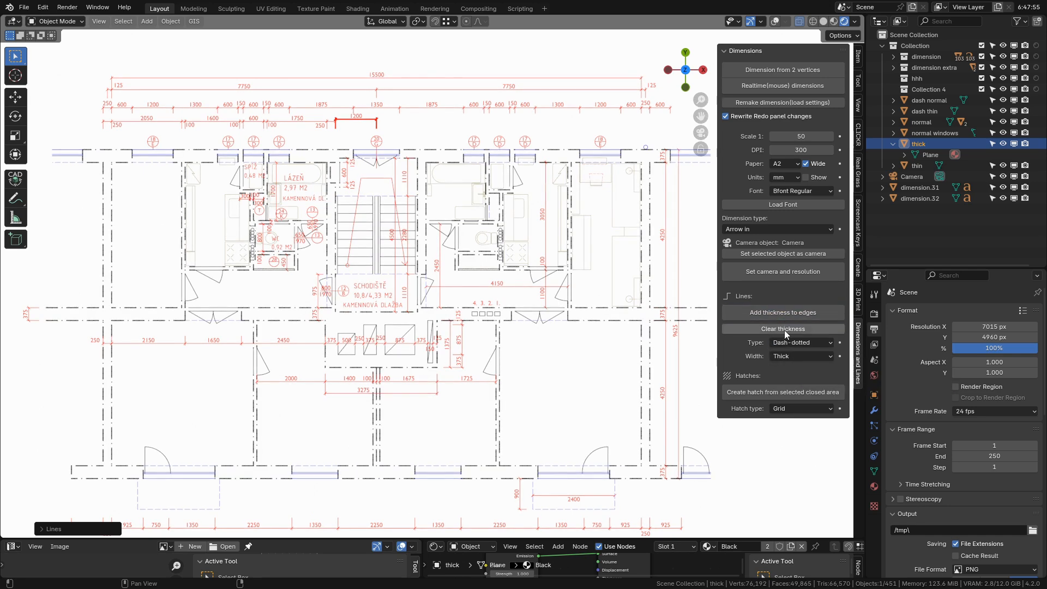
{"action": "left_click", "coordinate": [799, 342]}
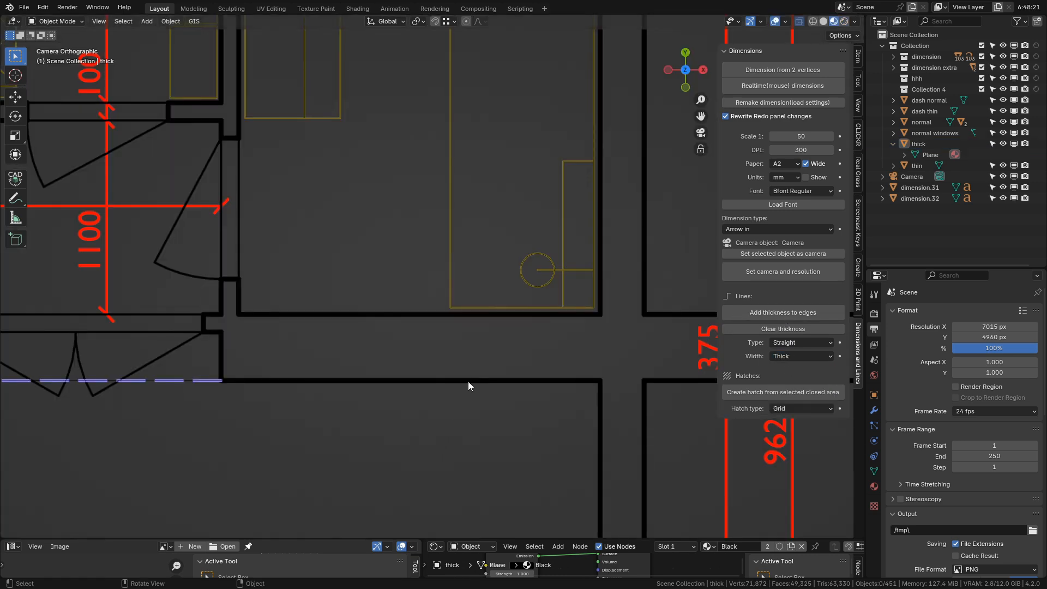
Try Realtime dimensions, then set the dimension type to Slope no overlap.
{"action": "key", "text": "Tab"}
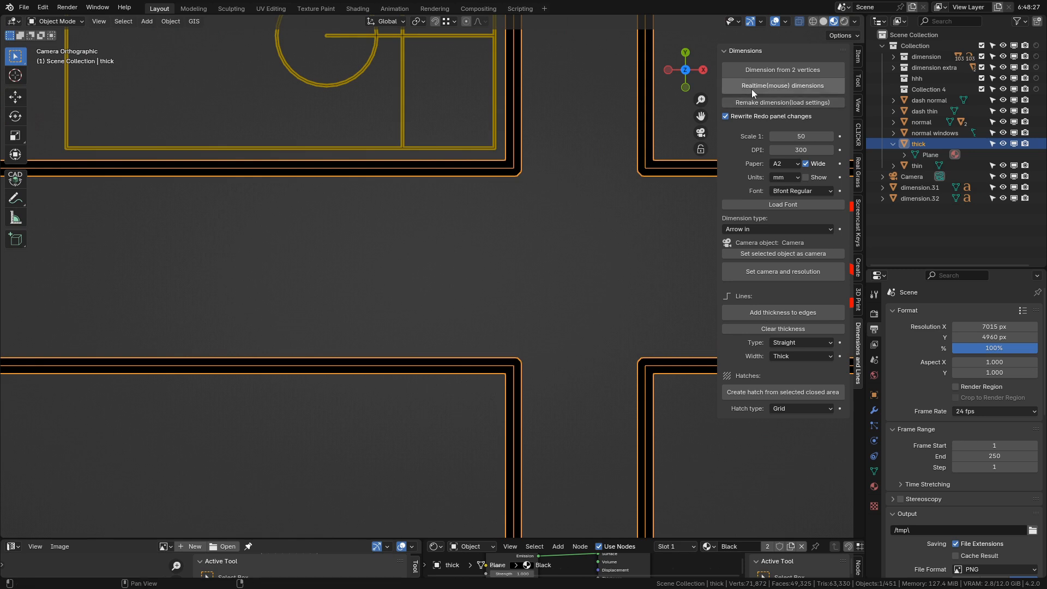
{"action": "left_click", "coordinate": [783, 85]}
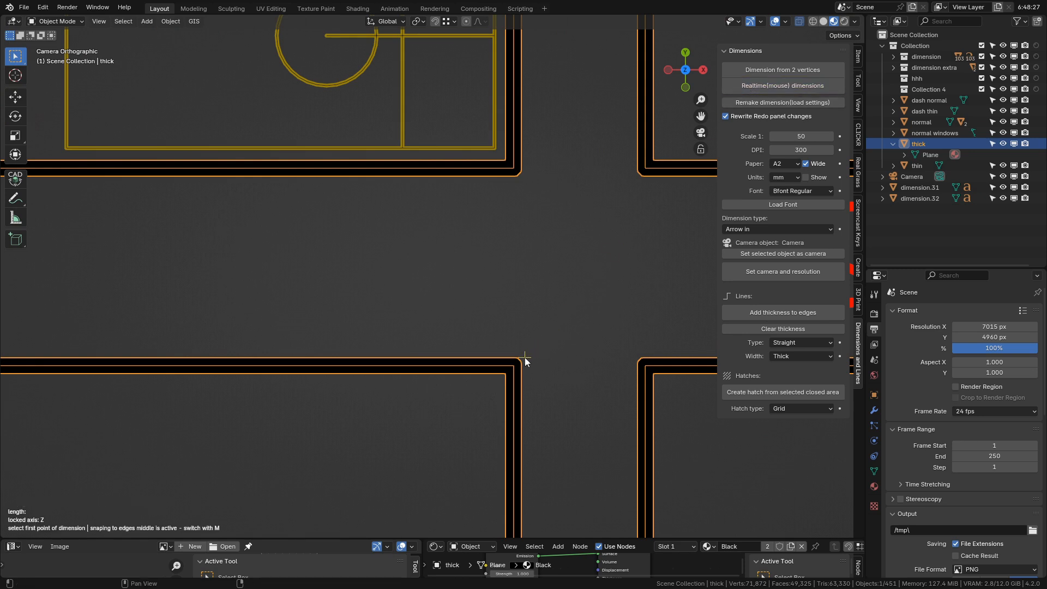
{"action": "mouse_move", "coordinate": [477, 226]}
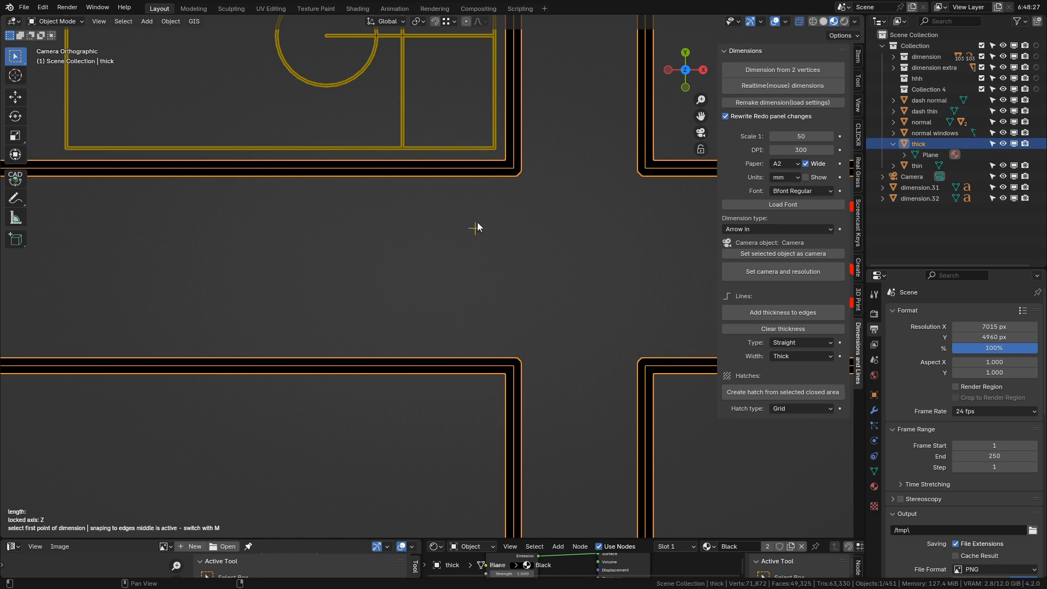
{"action": "mouse_move", "coordinate": [533, 339]}
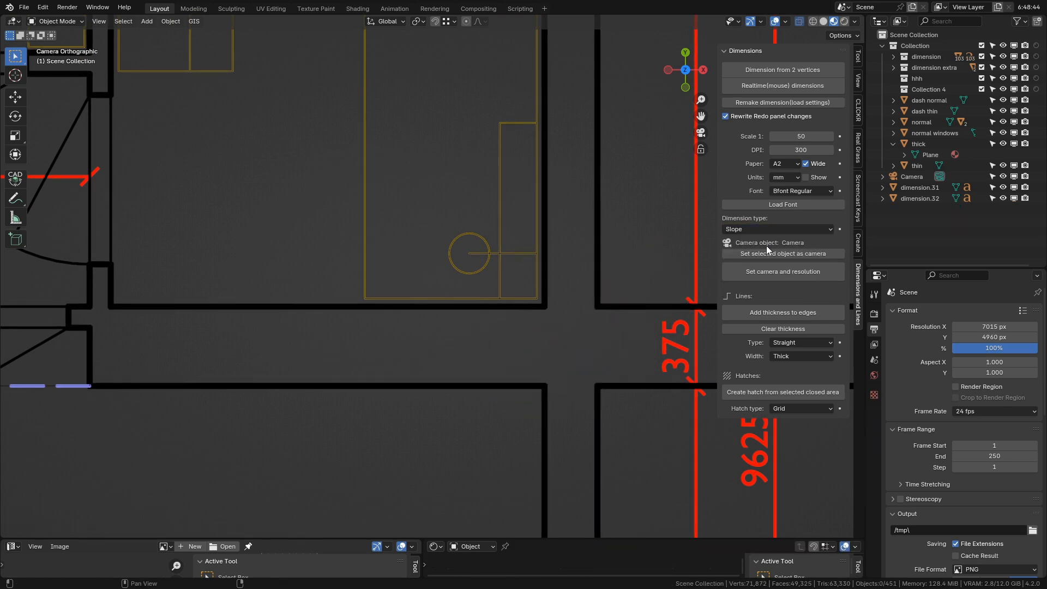
{"action": "left_click", "coordinate": [777, 228]}
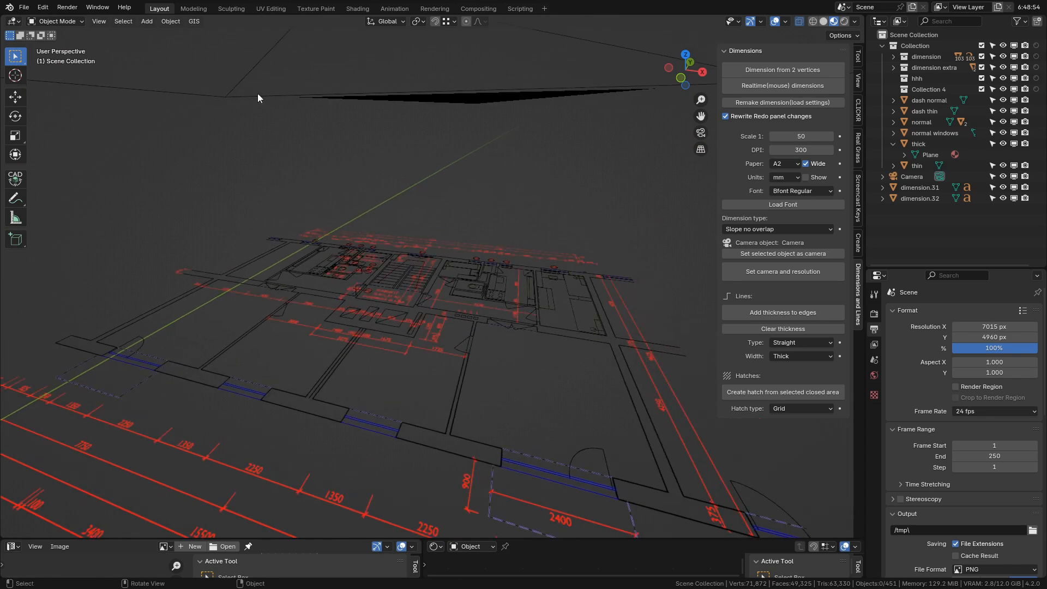
Add a Monkey mesh and give its edges line thickness.
{"action": "left_click", "coordinate": [146, 21]}
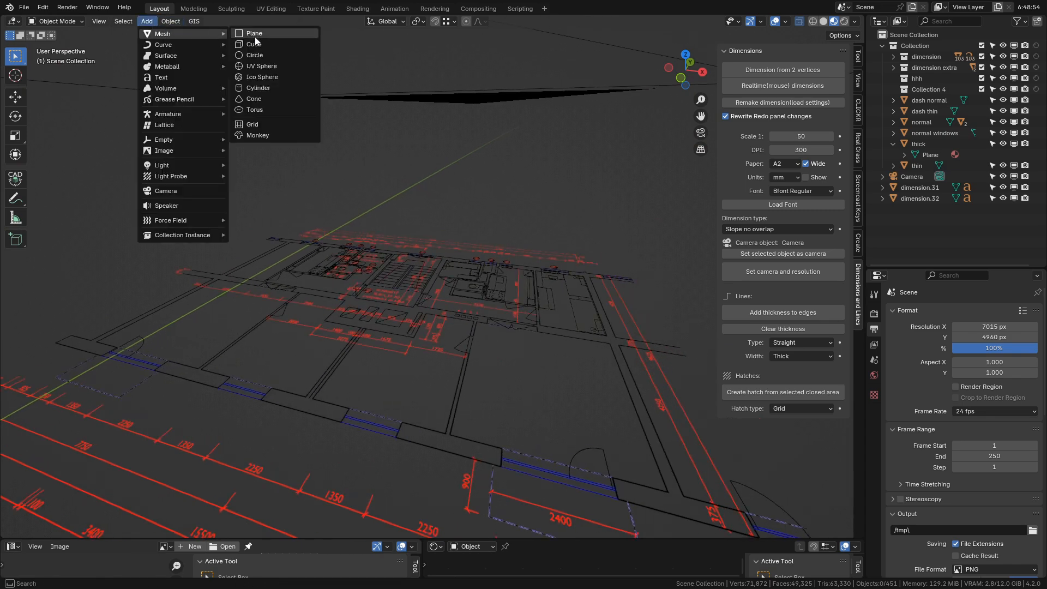
{"action": "left_click", "coordinate": [257, 135]}
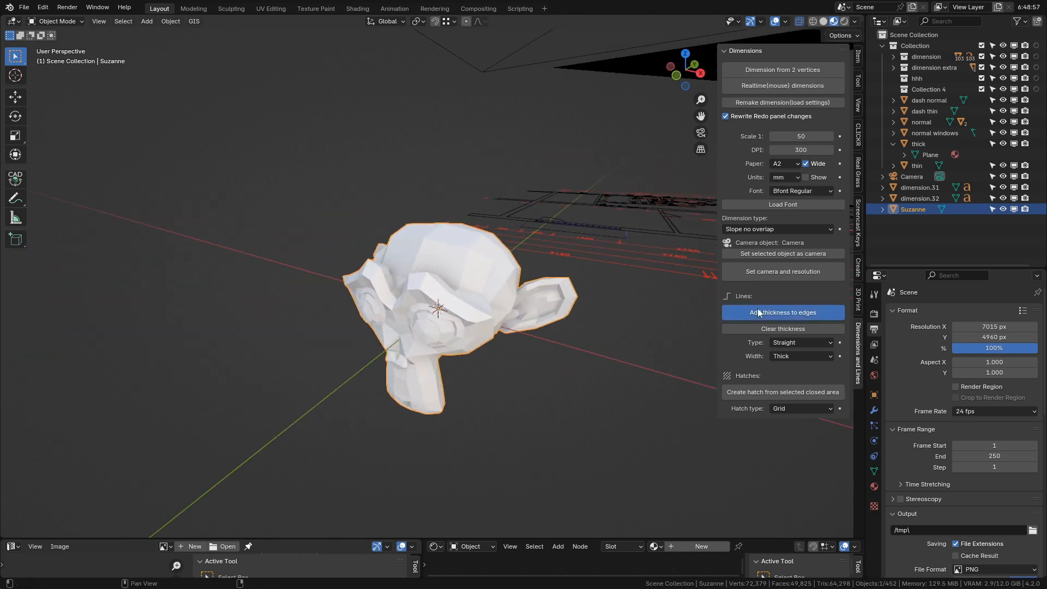
{"action": "left_click", "coordinate": [783, 312]}
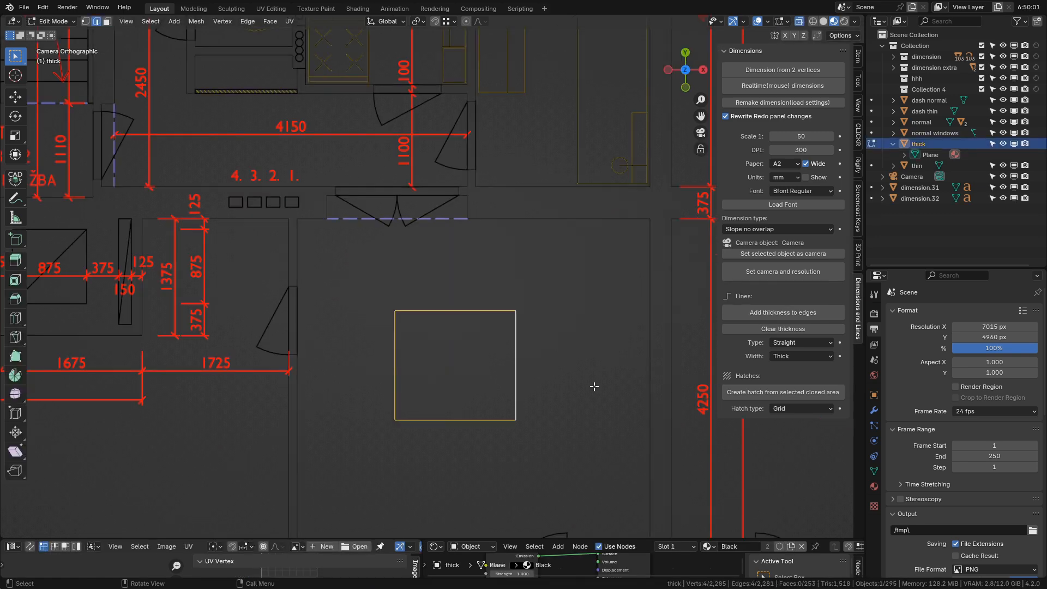
Set hatch type to Lines, hatch the selected square, then switch the hatch type to dashed lines.
{"action": "left_click", "coordinate": [800, 408]}
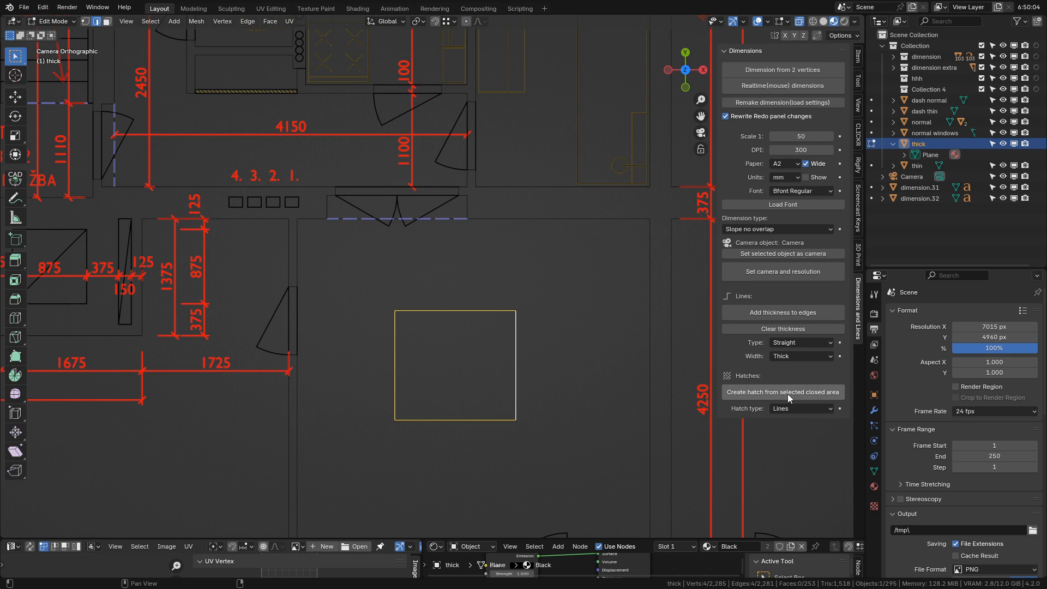
{"action": "left_click", "coordinate": [783, 392]}
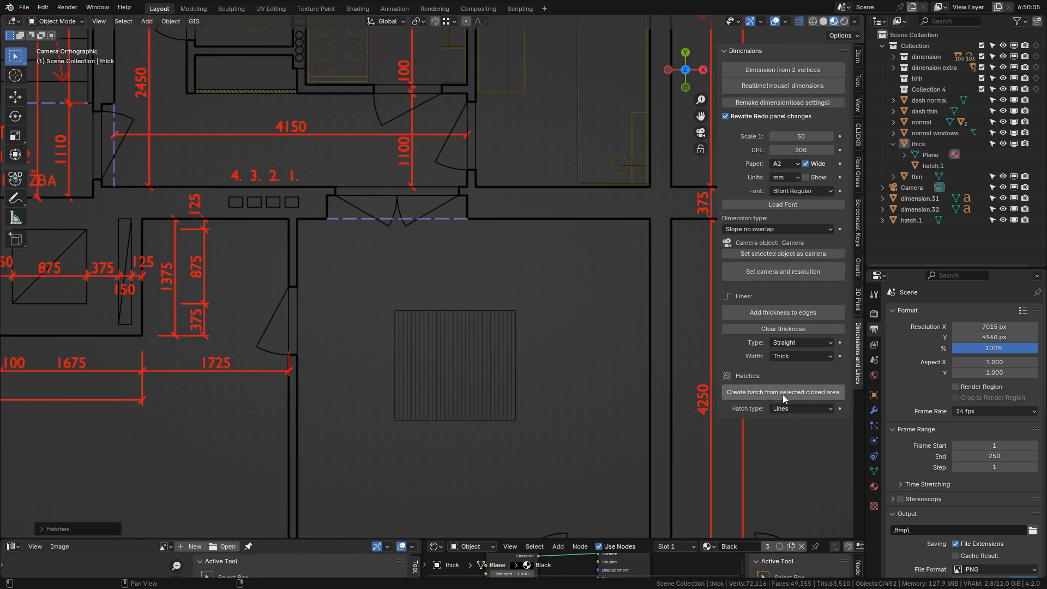
{"action": "left_click", "coordinate": [782, 391]}
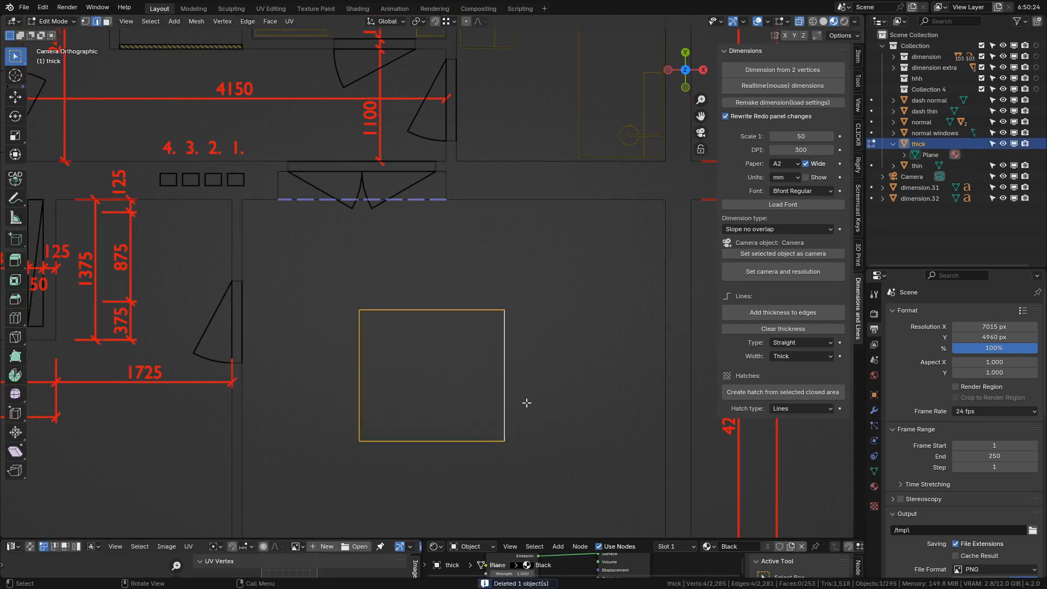
{"action": "left_click", "coordinate": [801, 408]}
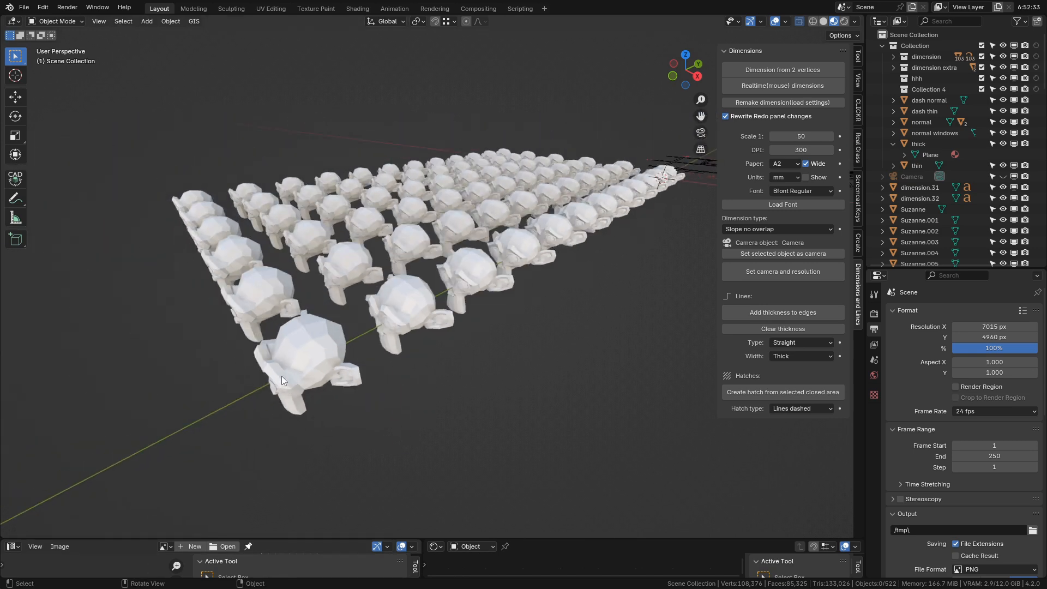
Measure a 2344 realtime dimension between the two ear tips of one Suzanne head.
{"action": "key", "text": "KP_0"}
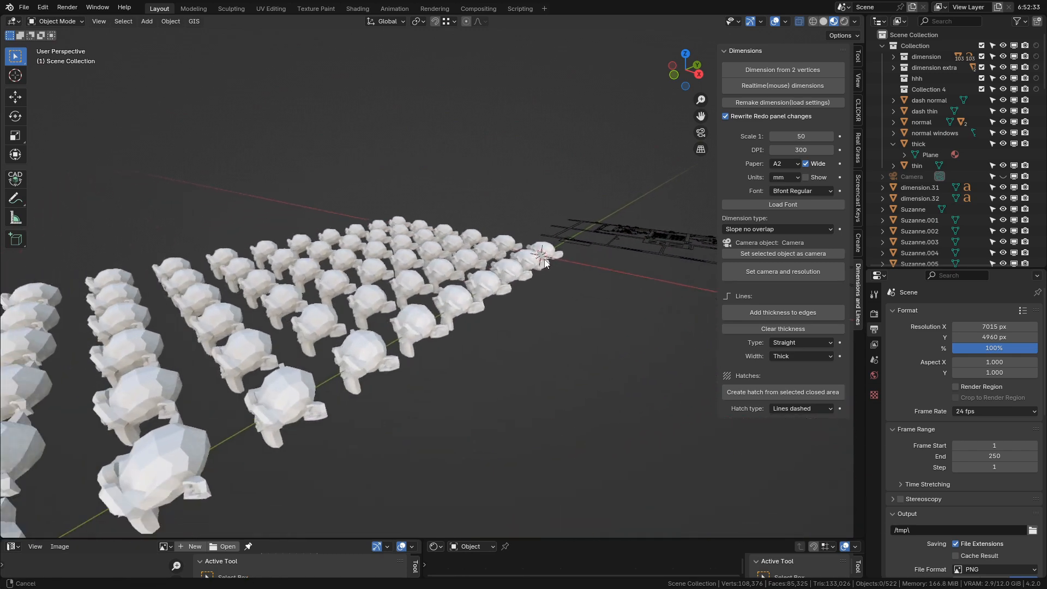
{"action": "left_click_drag", "start_coordinate": [544, 261], "coordinate": [505, 377]}
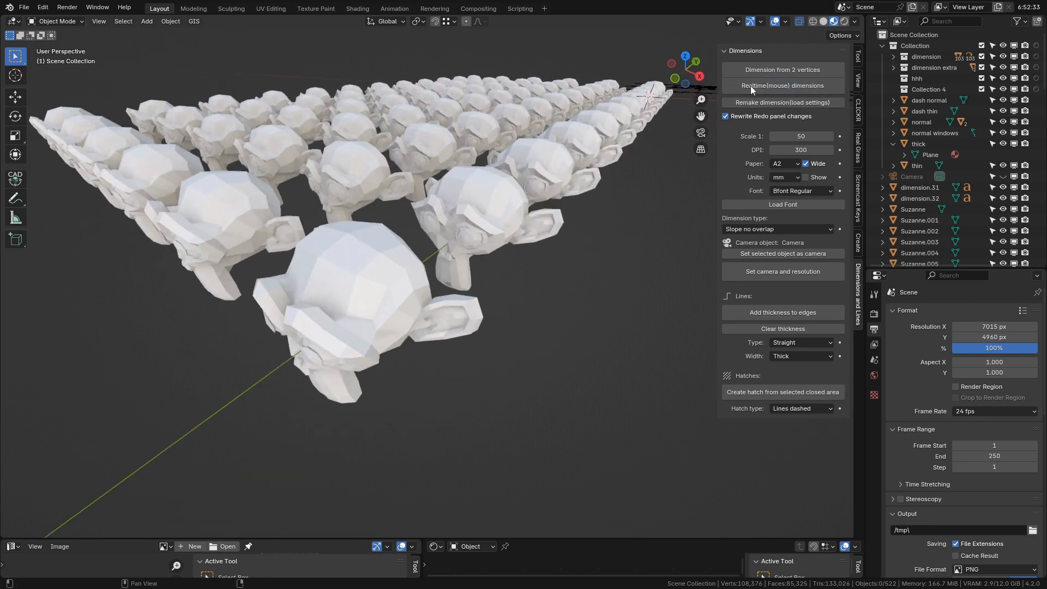
{"action": "left_click", "coordinate": [783, 85]}
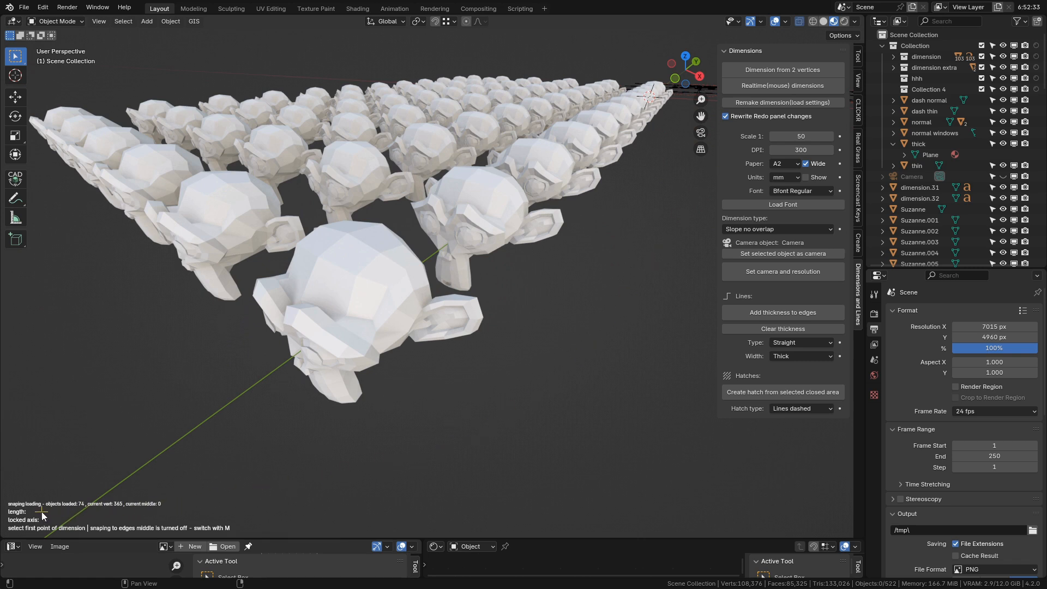
{"action": "mouse_move", "coordinate": [423, 446]}
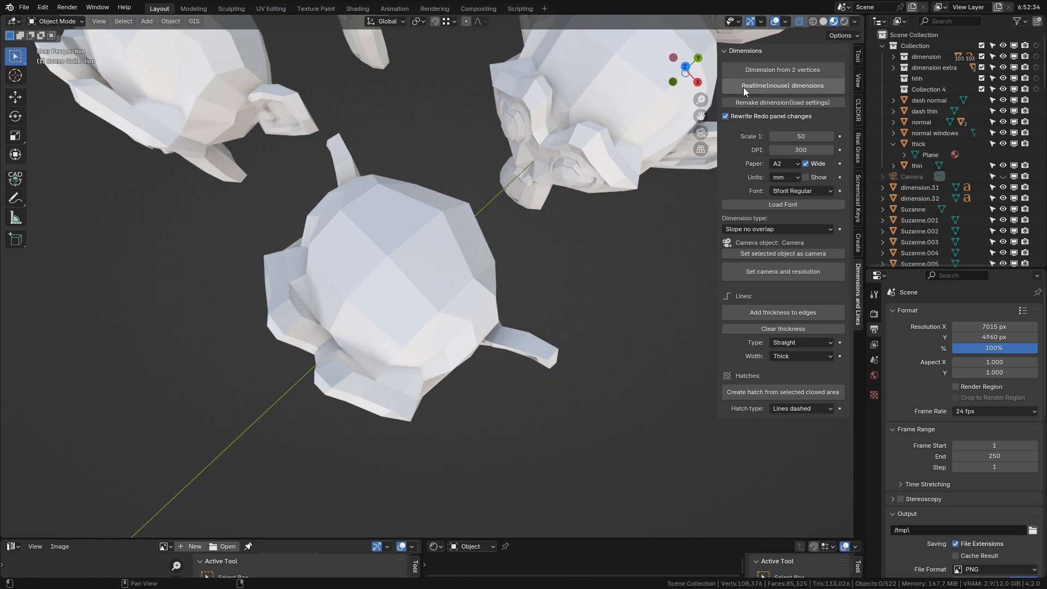
{"action": "left_click", "coordinate": [782, 85]}
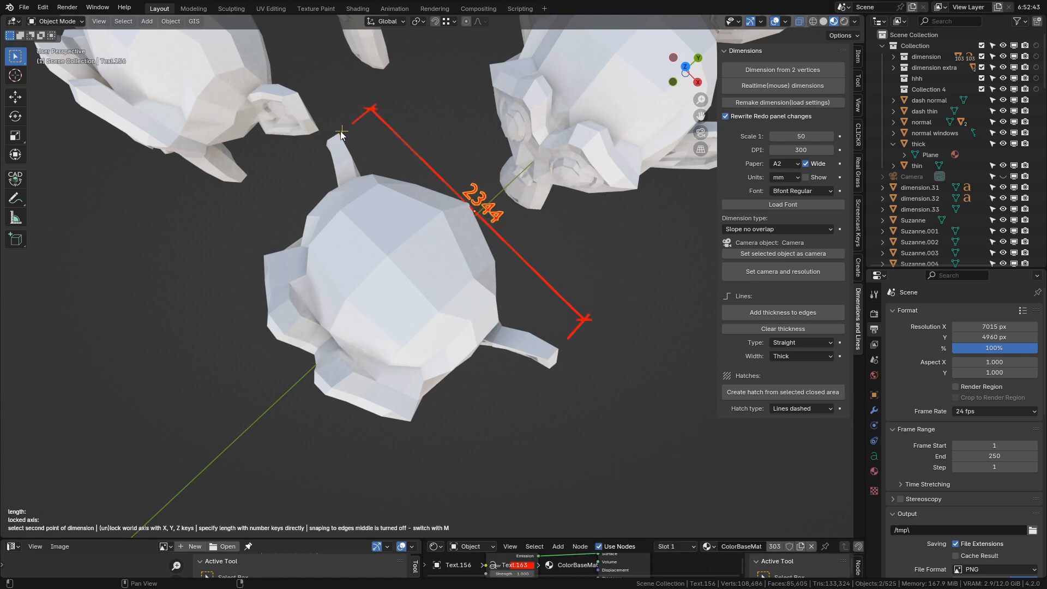
{"action": "left_click_drag", "start_coordinate": [341, 130], "coordinate": [353, 160]}
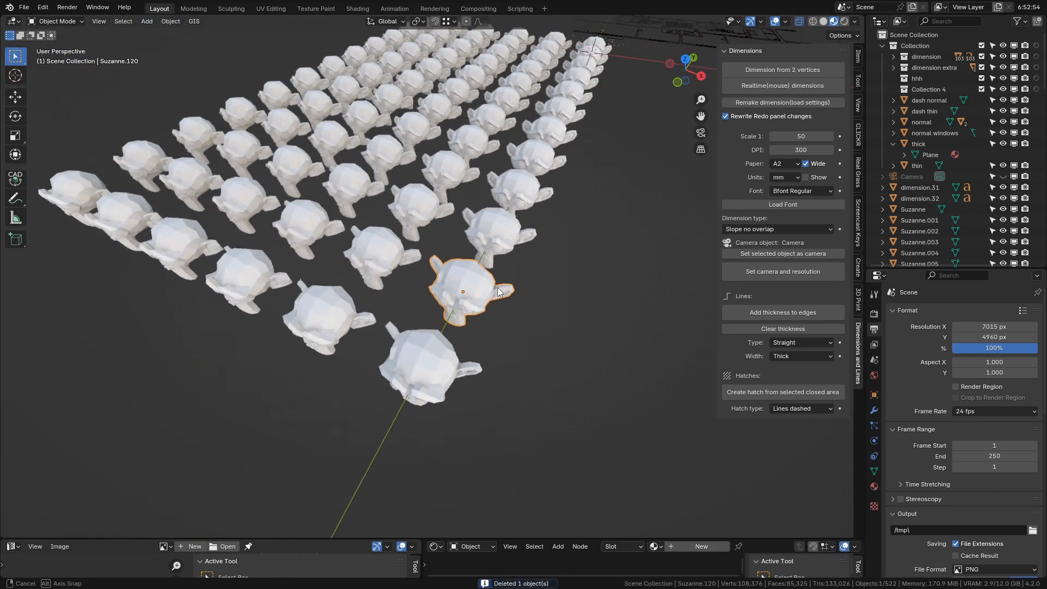
Hide the copied monkey heads and begin a realtime dimension on the single Suzanne.
{"action": "left_click_drag", "start_coordinate": [497, 291], "coordinate": [515, 340]}
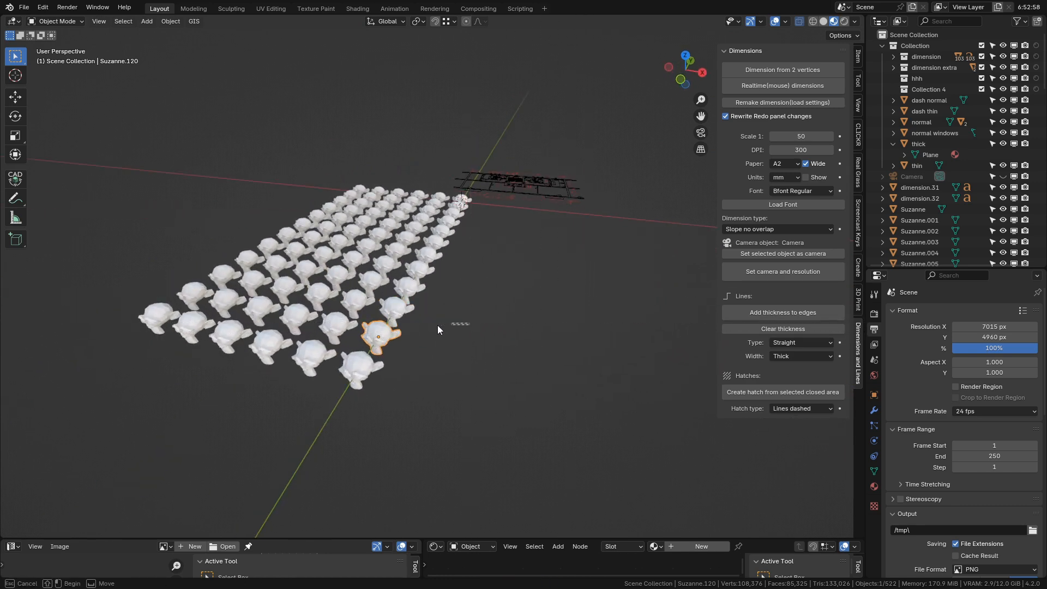
{"action": "left_click_drag", "start_coordinate": [438, 327], "coordinate": [521, 320]}
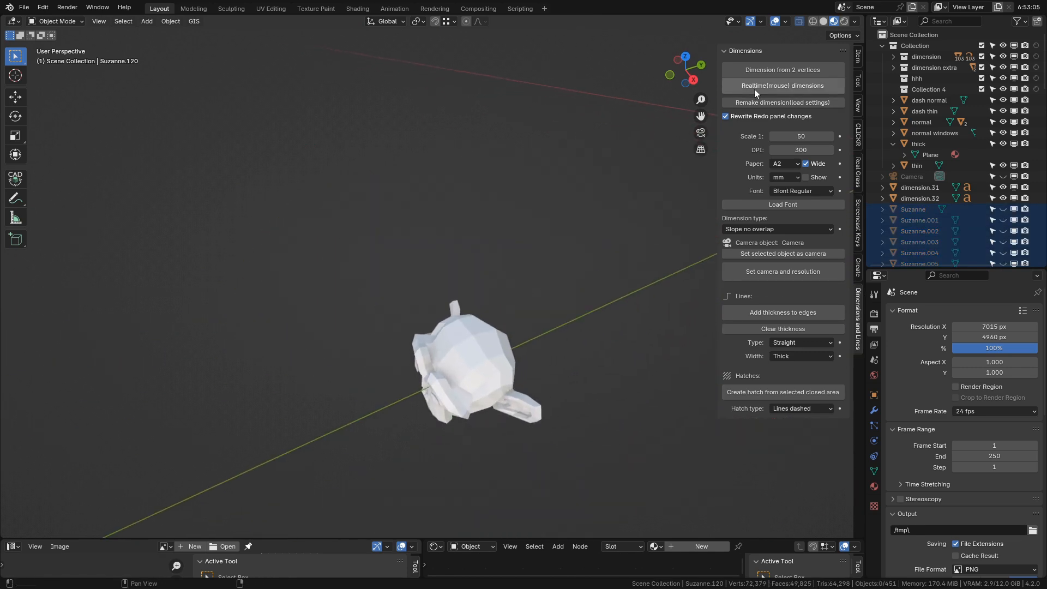
{"action": "left_click", "coordinate": [782, 85]}
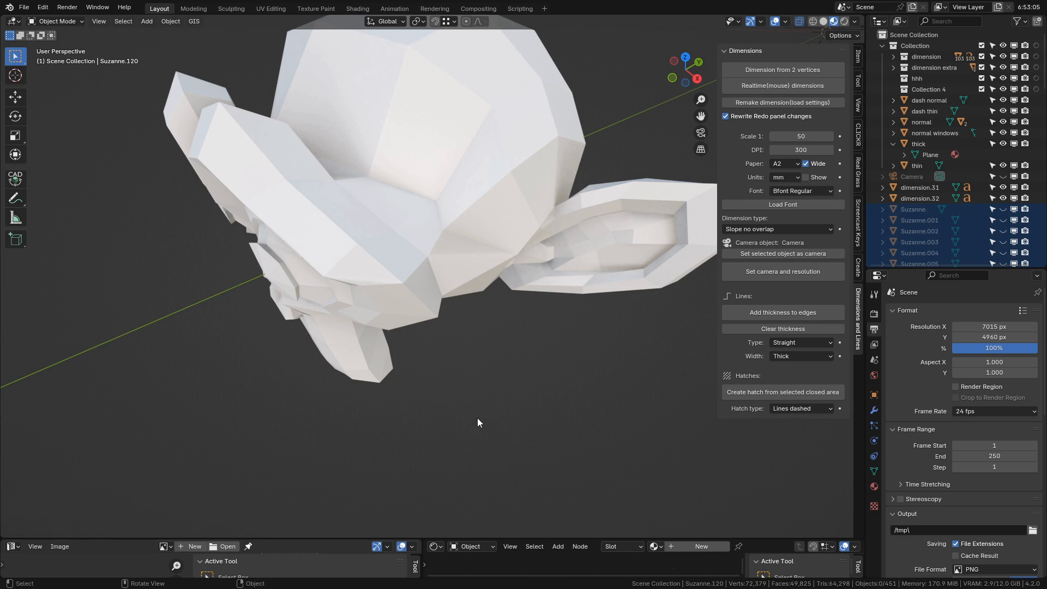
{"action": "left_click", "coordinate": [782, 69]}
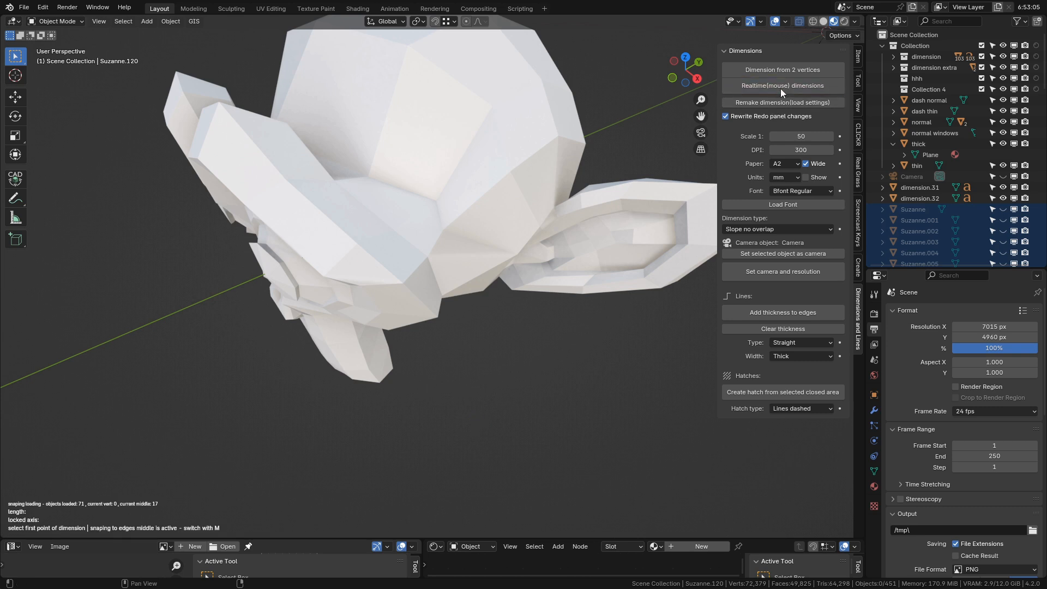